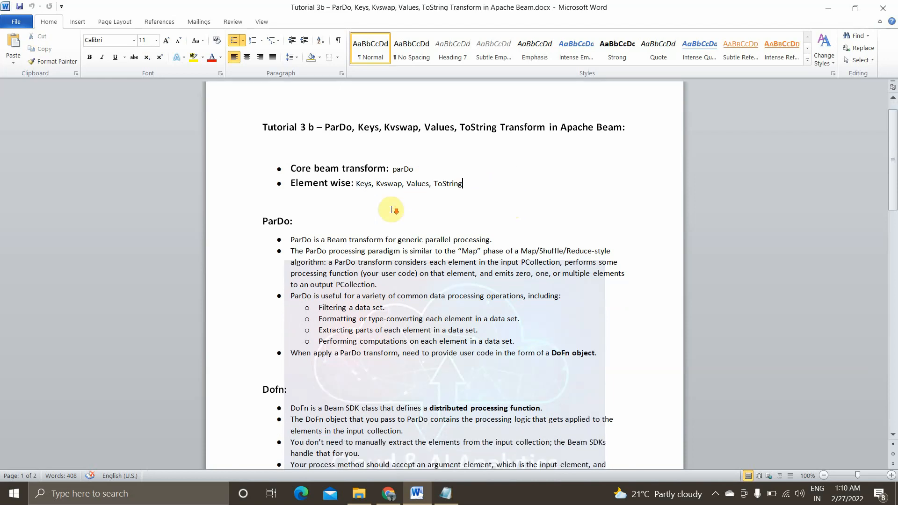
mouse_move(326, 234)
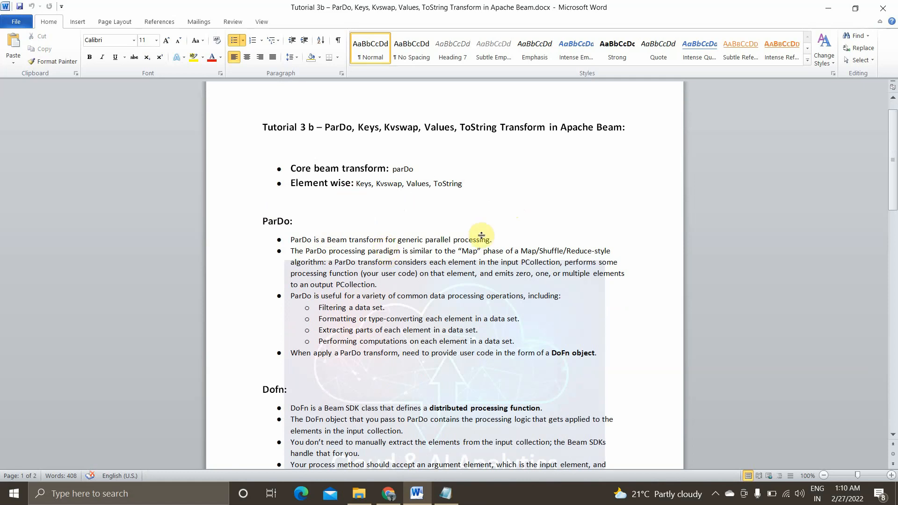
mouse_move(482, 240)
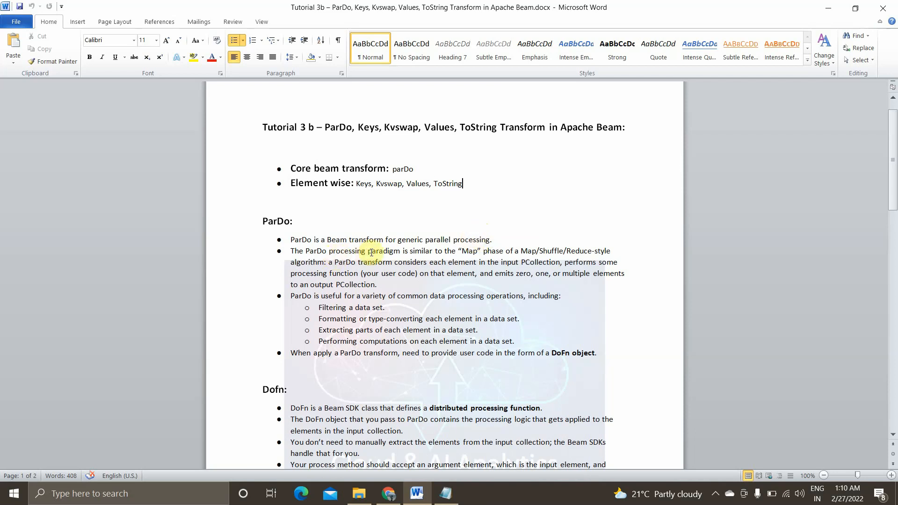
mouse_move(433, 254)
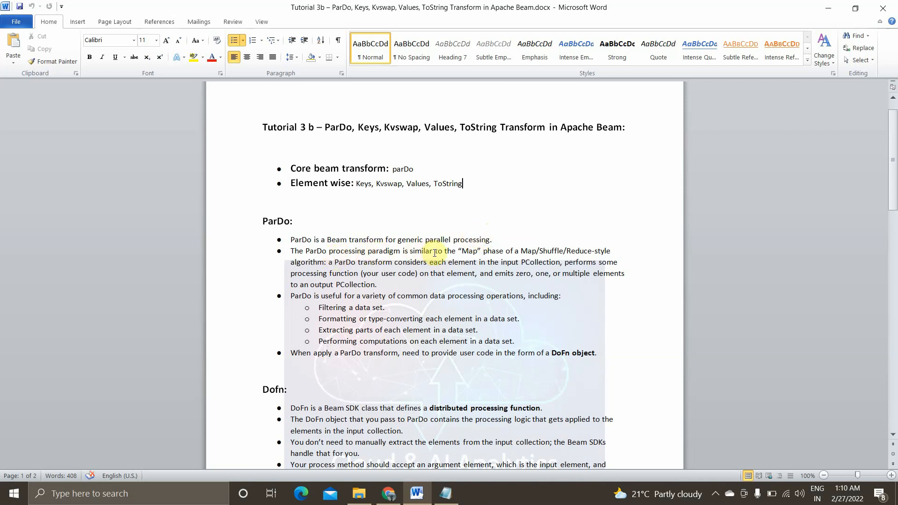
mouse_move(524, 247)
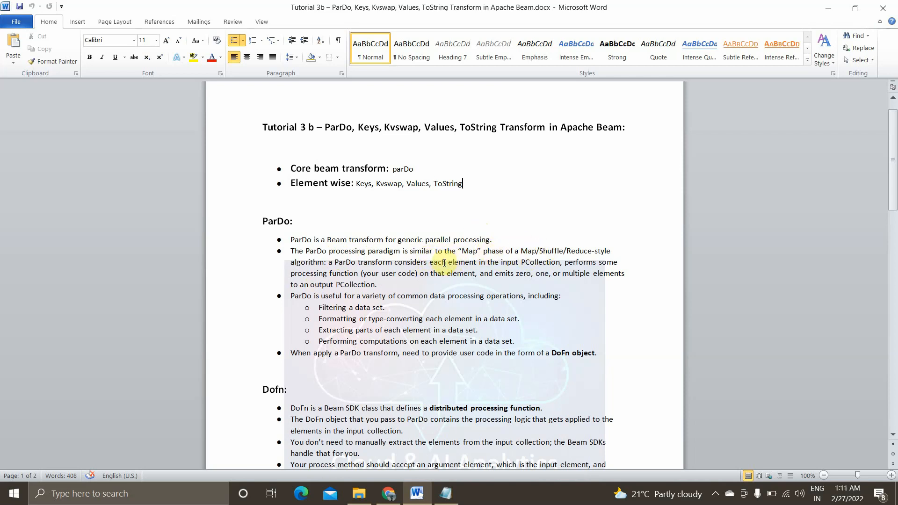
mouse_move(376, 308)
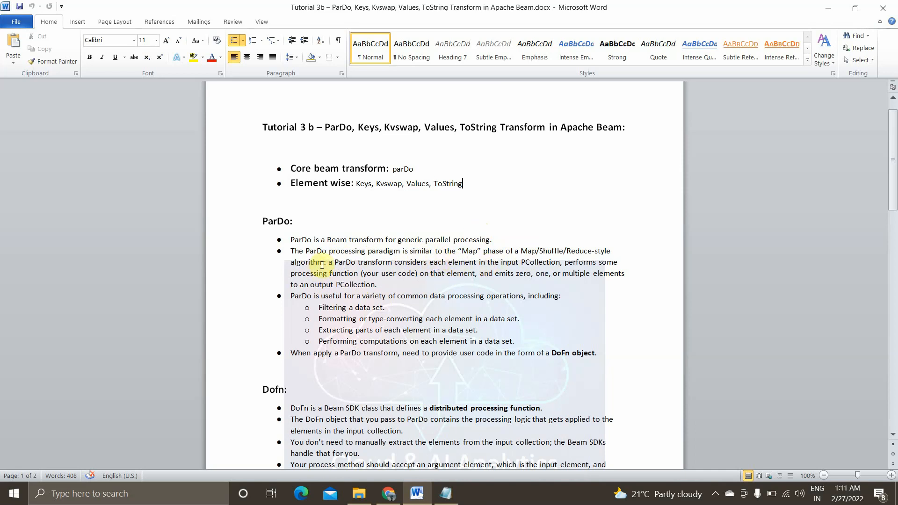
Highlight how ParDo processes each PCollection element, then scroll down to the DoFn notes
left_click_drag(328, 262, 375, 284)
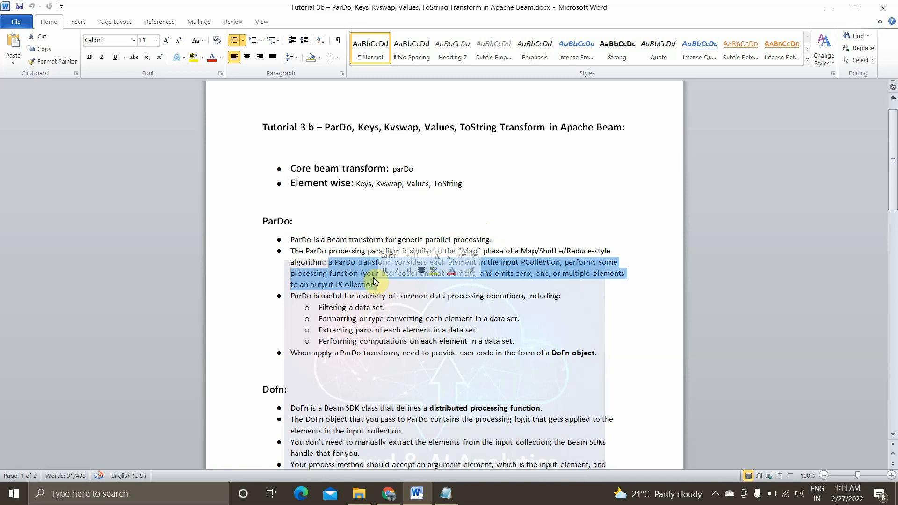
left_click(438, 300)
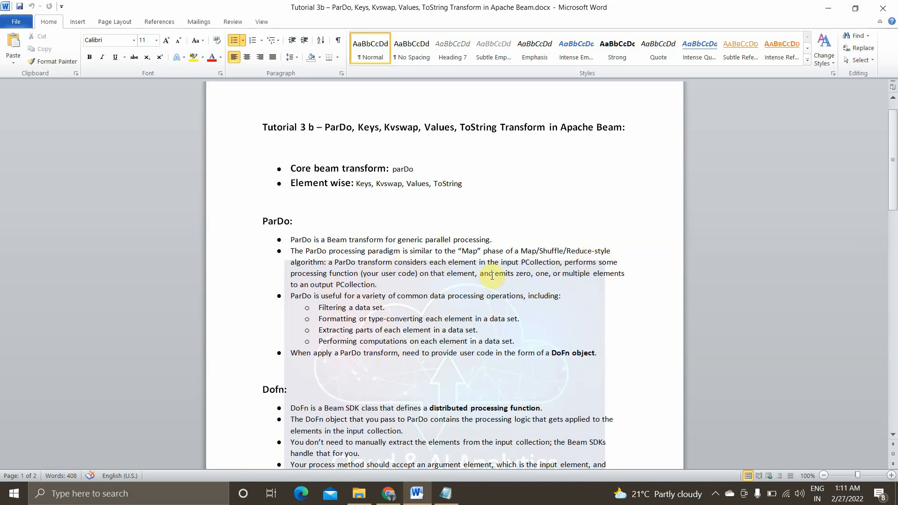
mouse_move(542, 277)
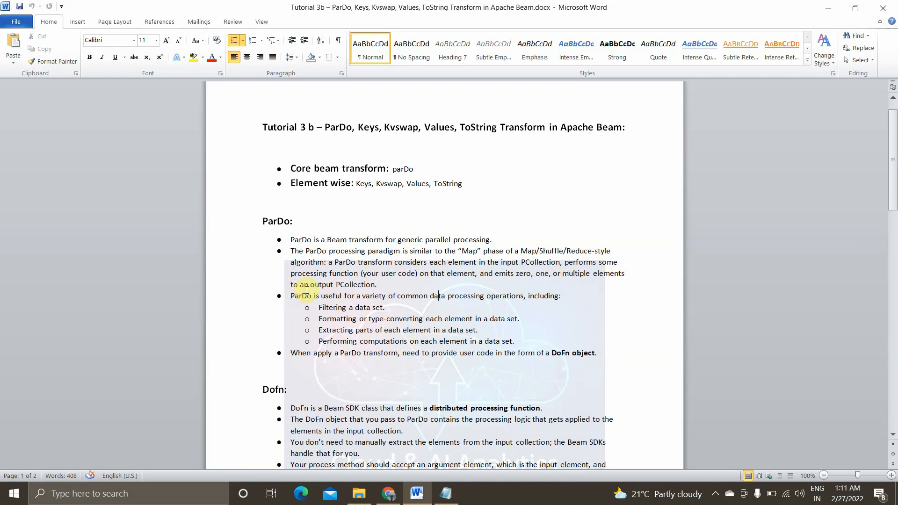
mouse_move(415, 281)
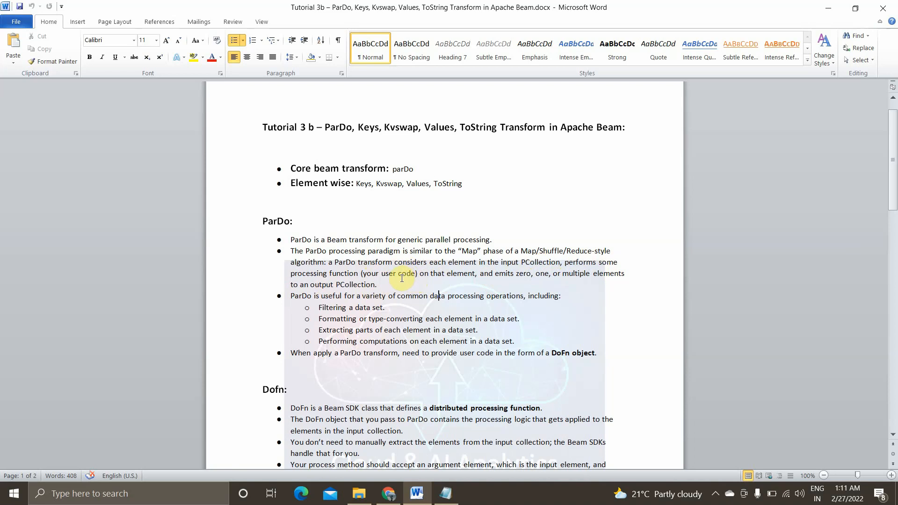
mouse_move(400, 279)
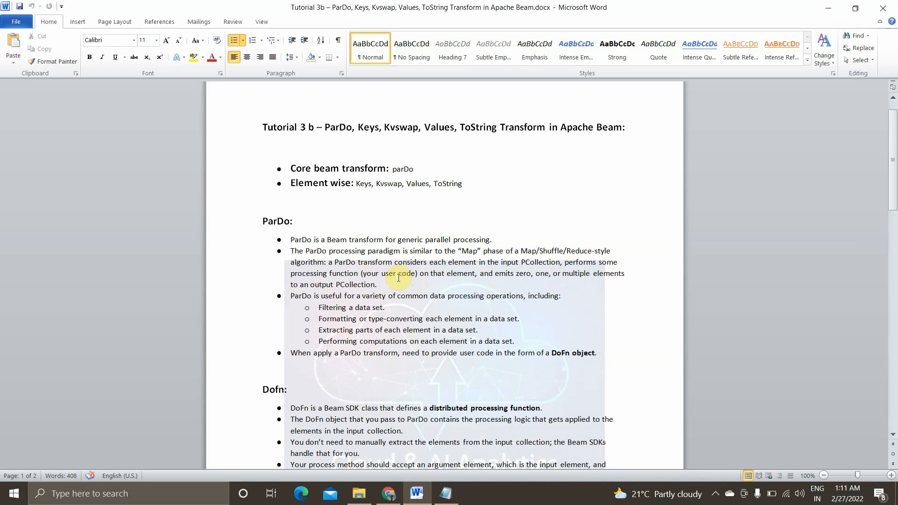
mouse_move(425, 293)
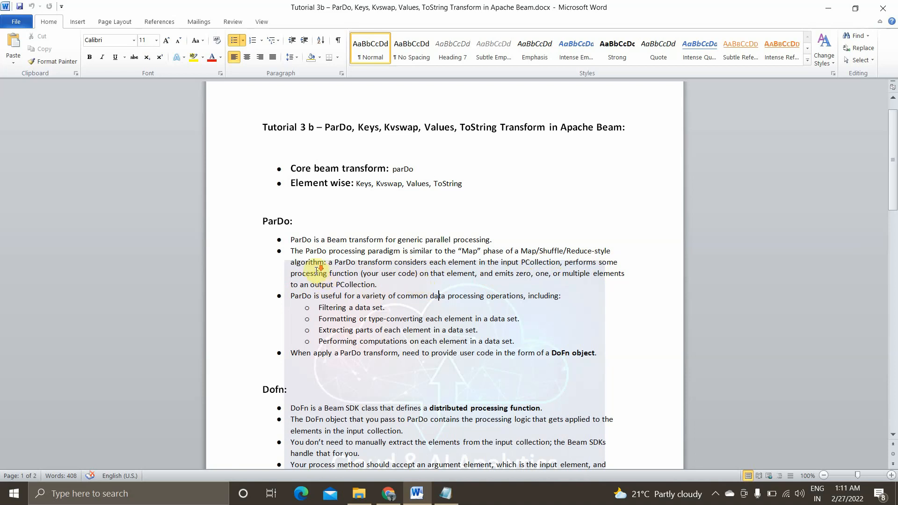
scroll("down", 3)
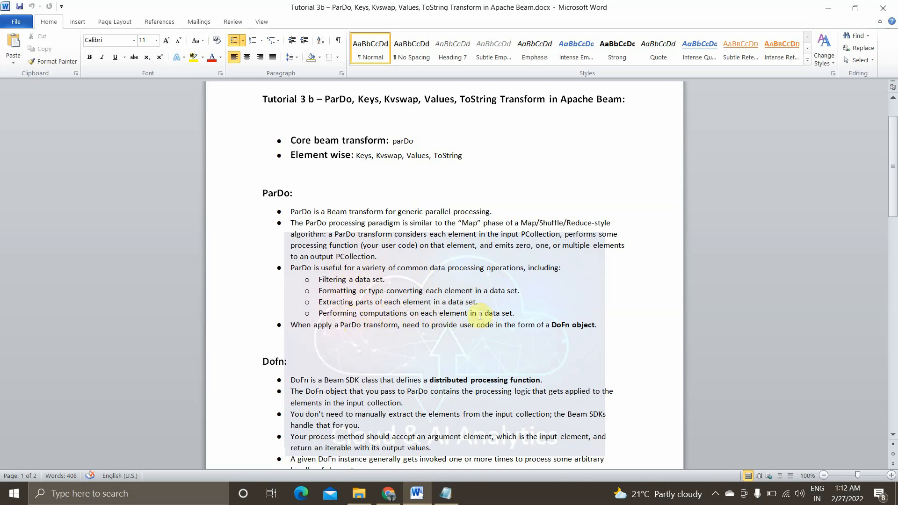
mouse_move(327, 302)
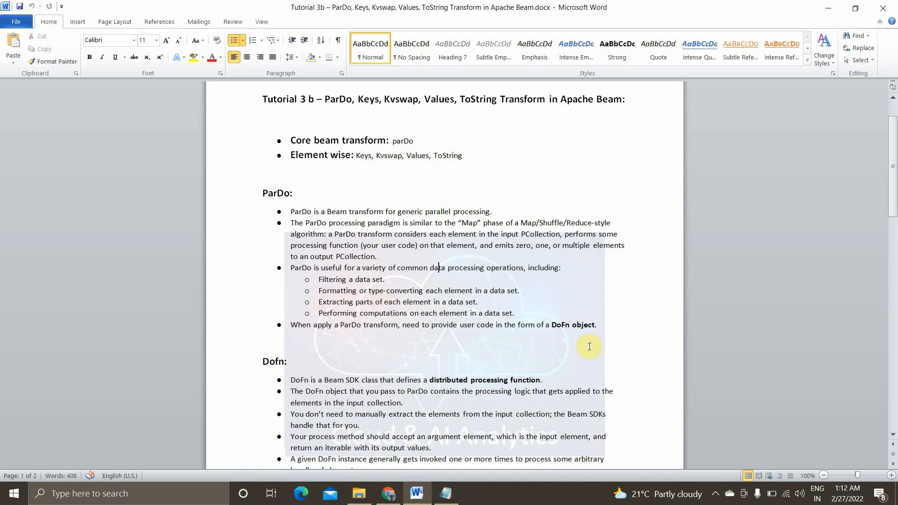
scroll("down", 3)
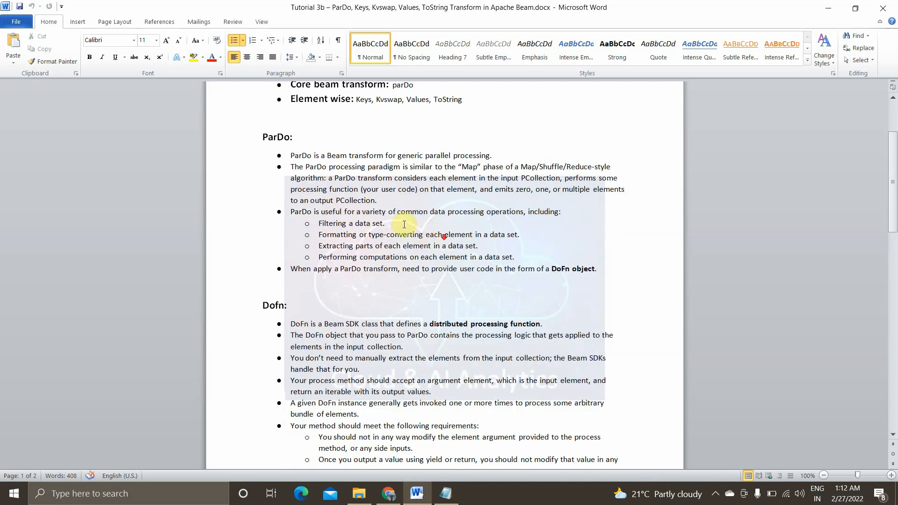
scroll("down", 3)
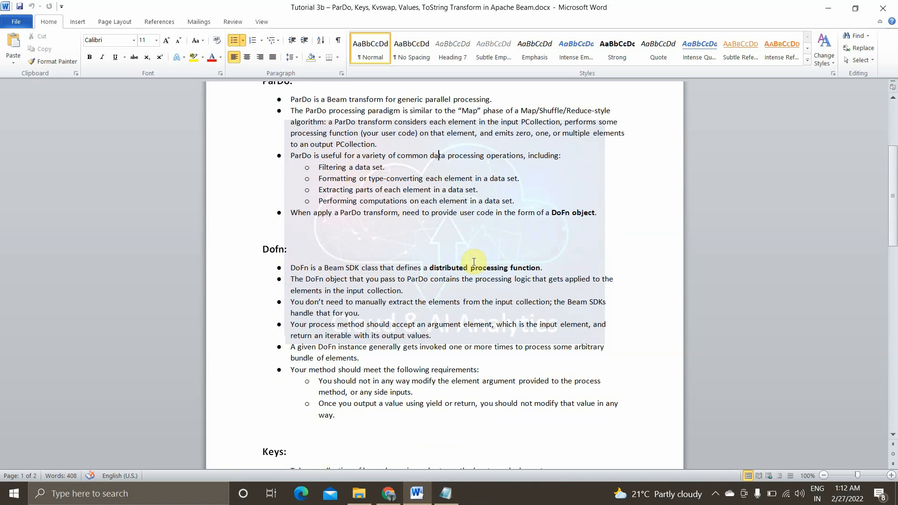
mouse_move(467, 267)
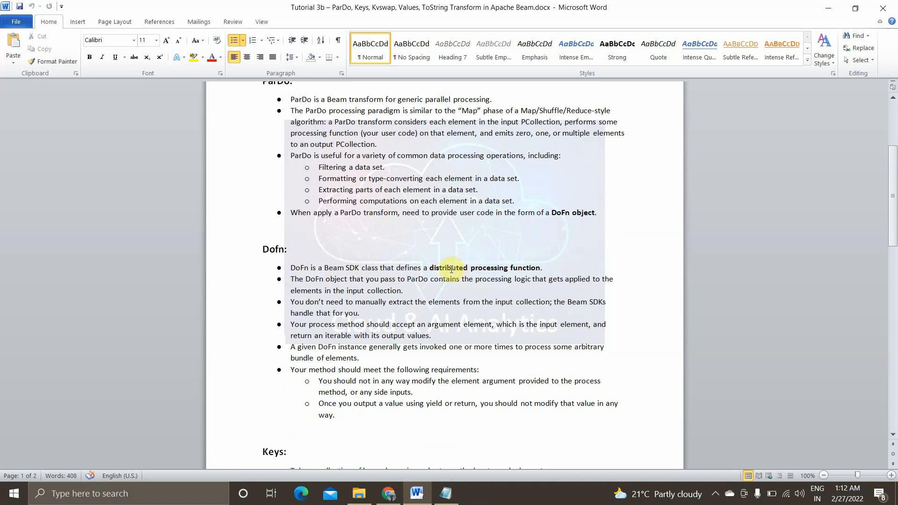
mouse_move(355, 262)
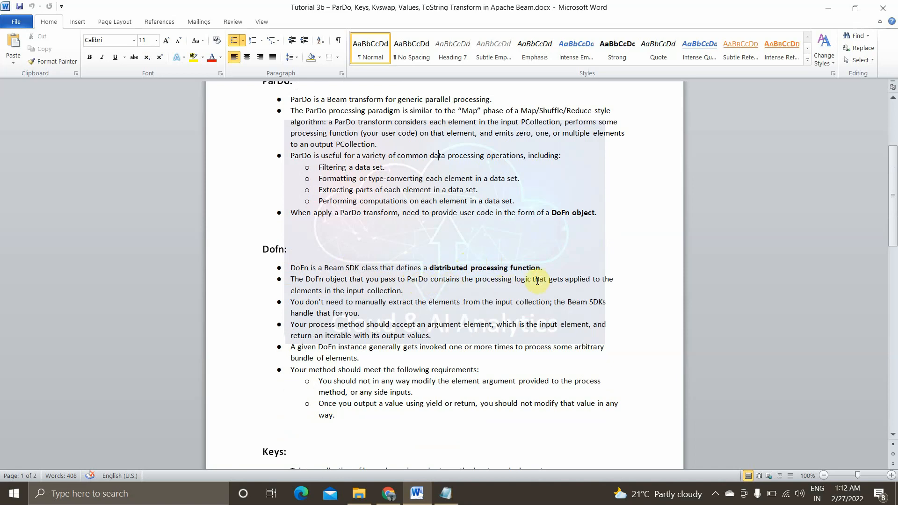
mouse_move(421, 291)
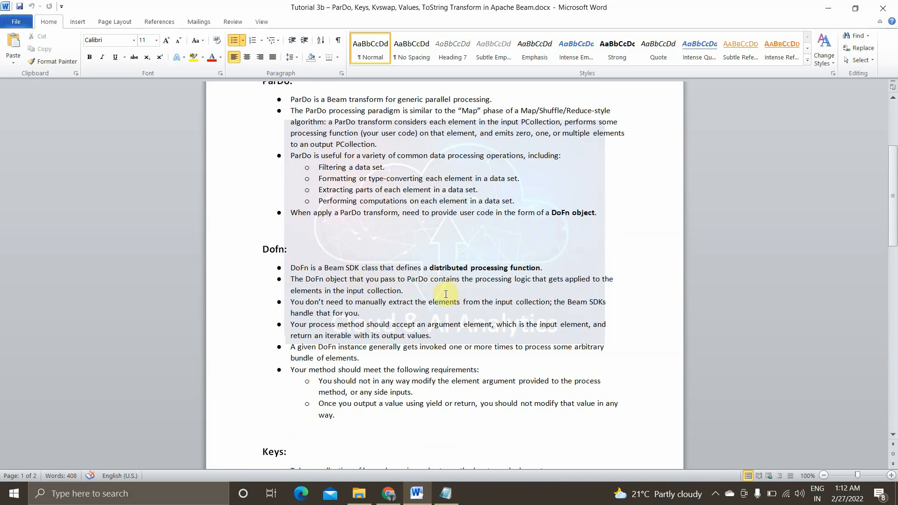
scroll("down", 3)
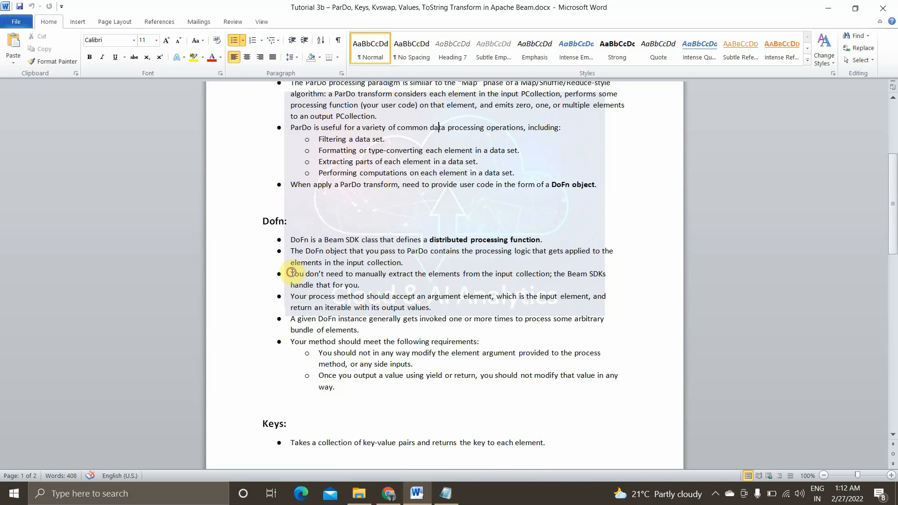
Repeatedly highlight the three DoFn bullets about processing elements while explaining them
left_click_drag(291, 274, 369, 330)
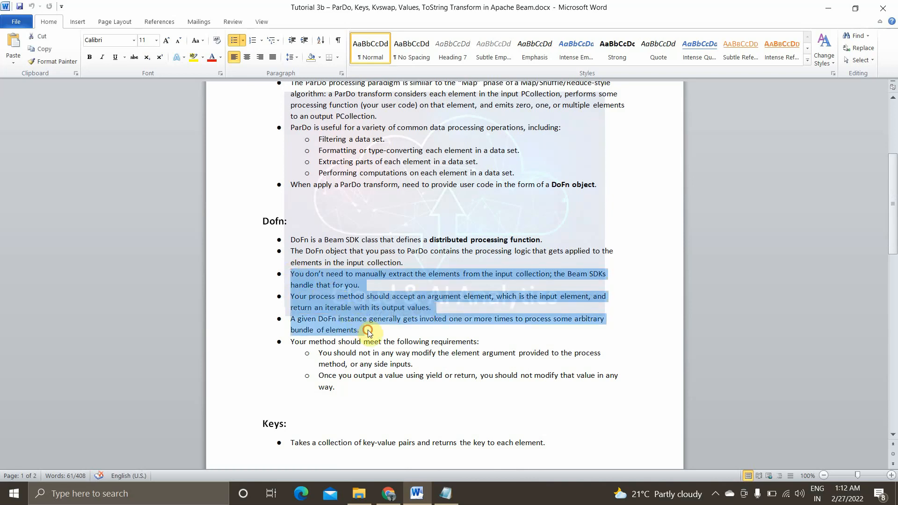
left_click(280, 275)
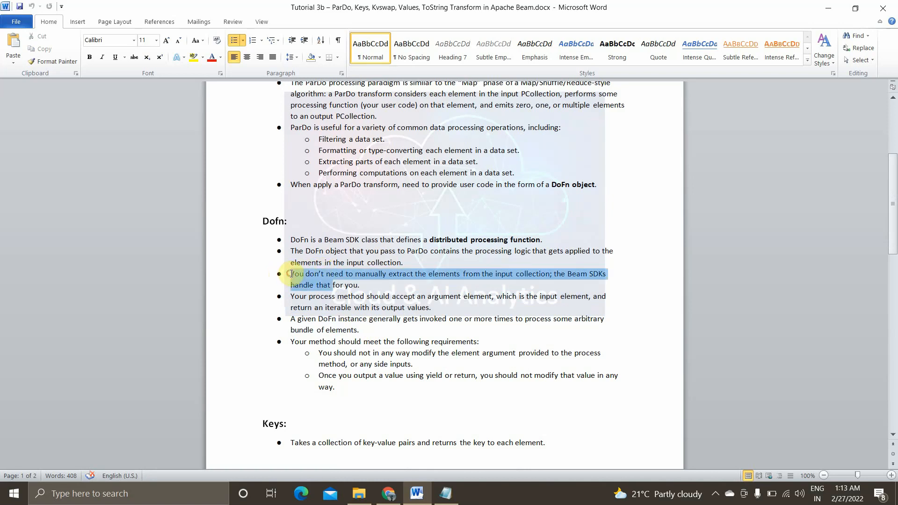
left_click_drag(291, 275, 387, 330)
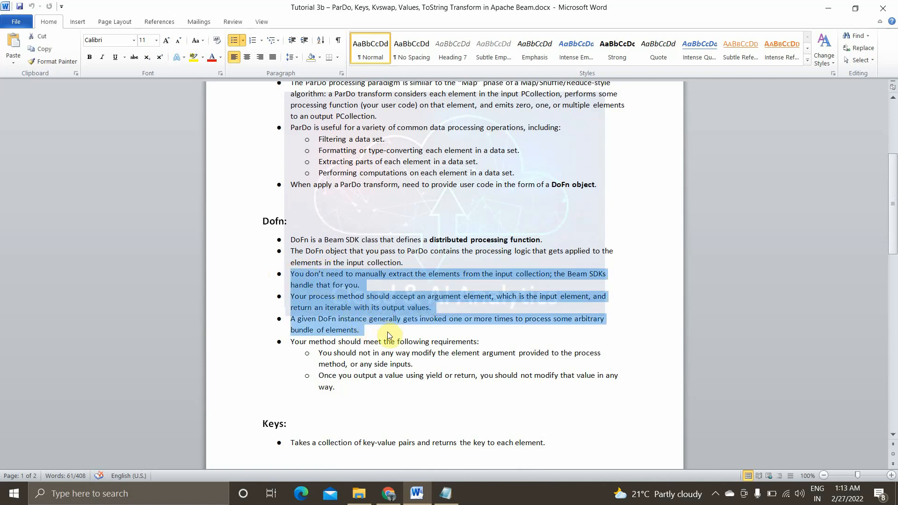
left_click(388, 494)
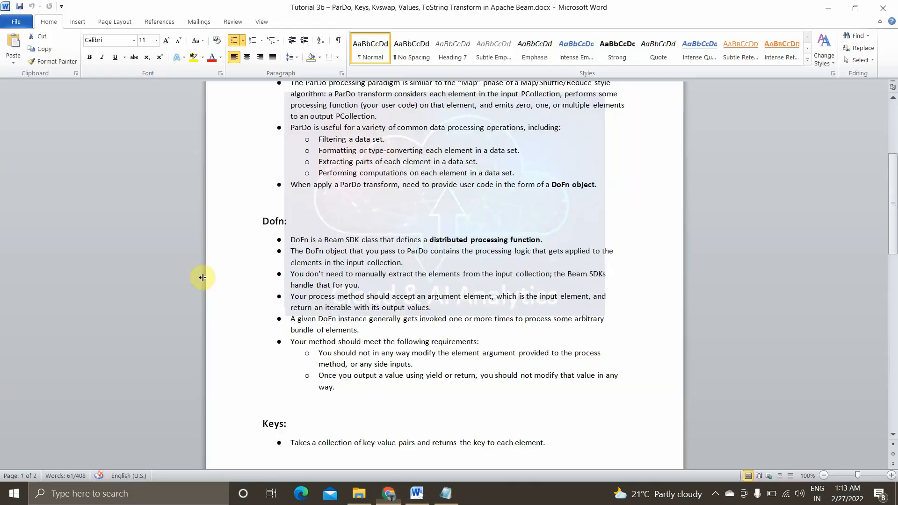
left_click_drag(291, 274, 360, 331)
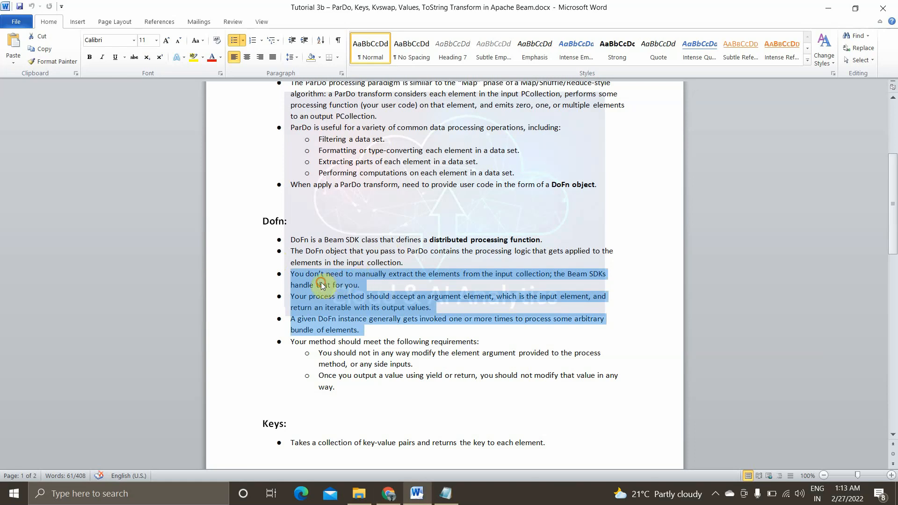
left_click(469, 278)
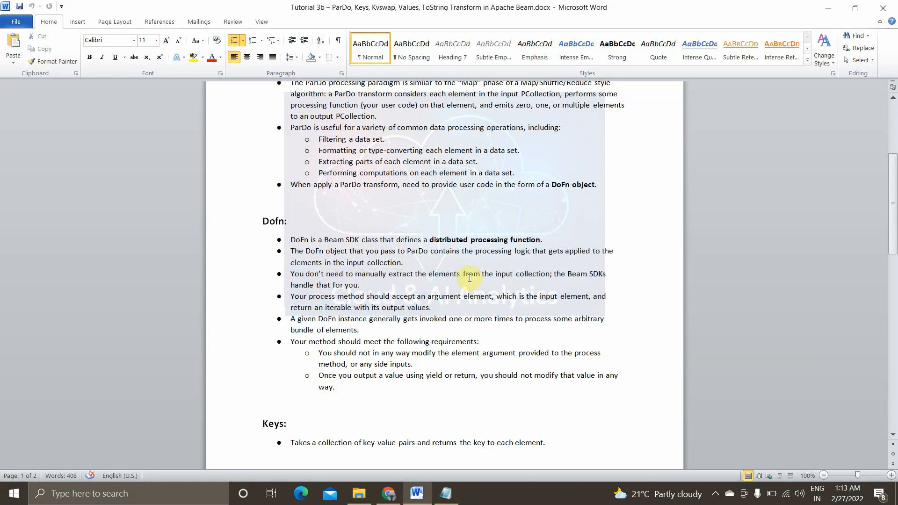
mouse_move(559, 280)
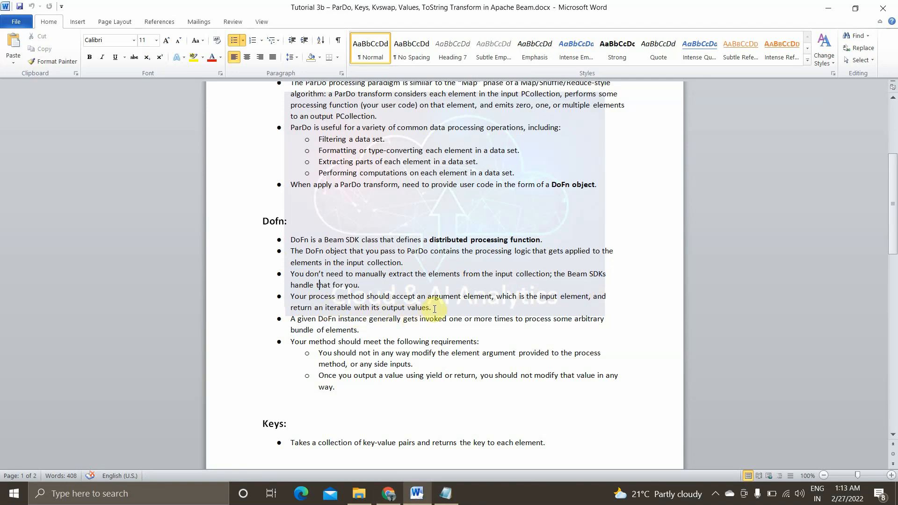
mouse_move(413, 275)
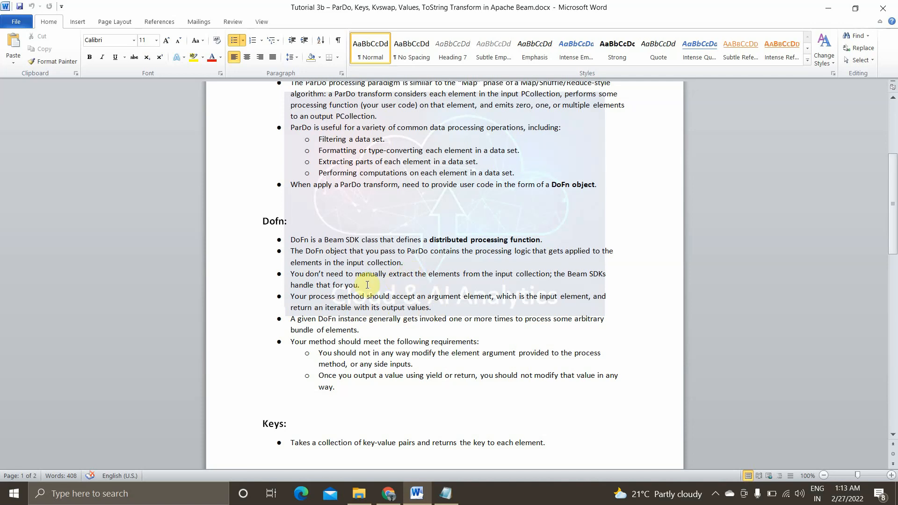
Highlight the bullet on not extracting elements manually, then switch to the Colab notebook
left_click_drag(290, 274, 358, 285)
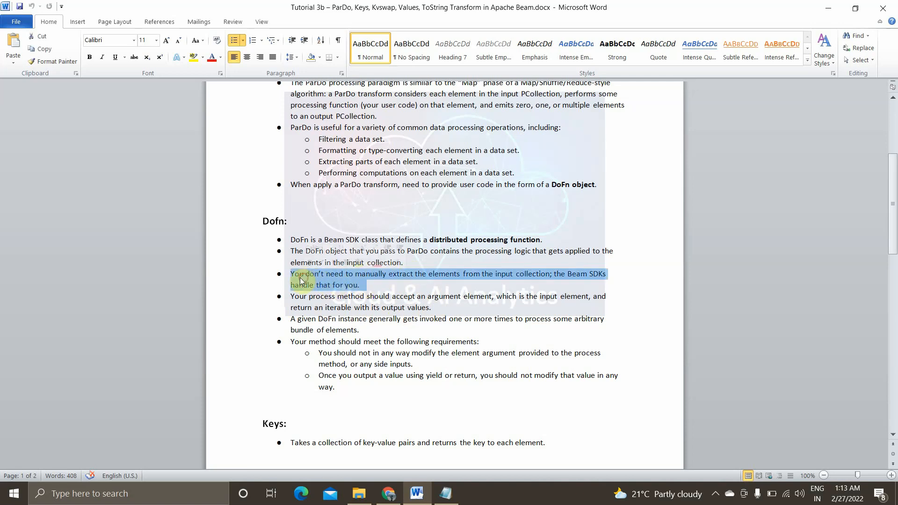
left_click(379, 303)
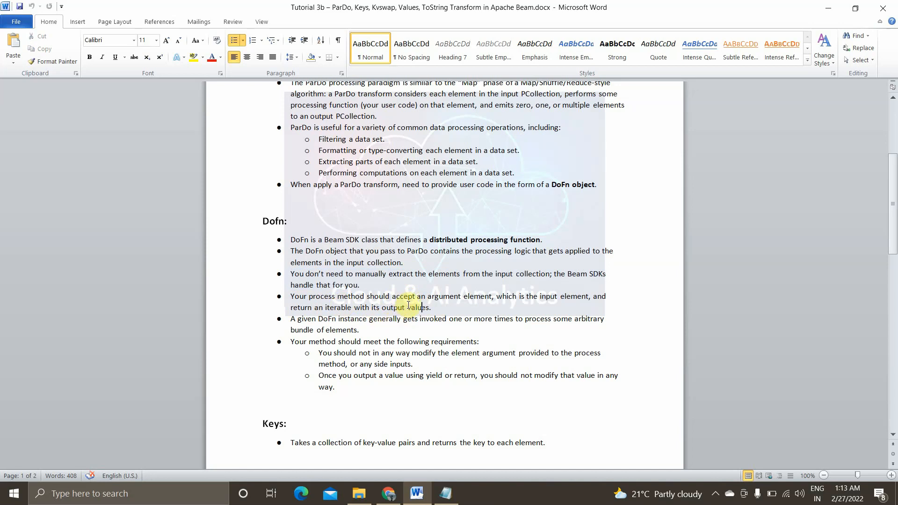
left_click(459, 296)
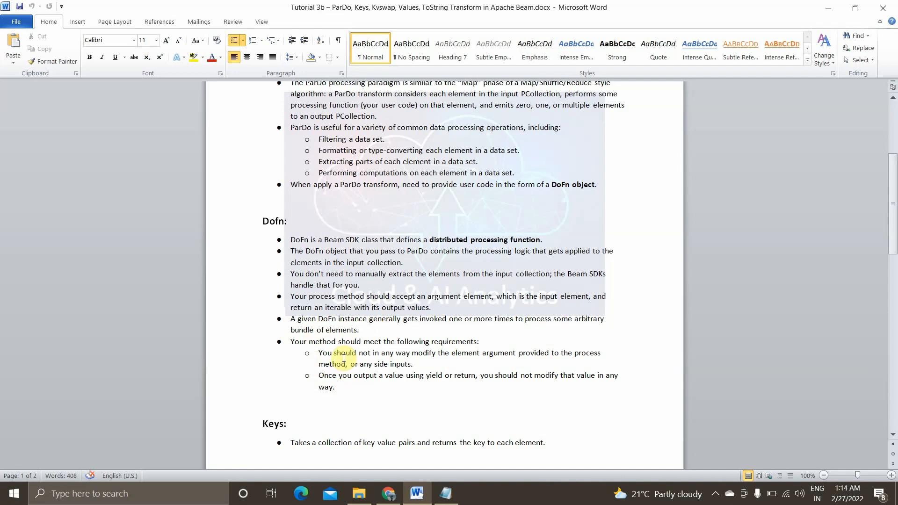
scroll("down", 3)
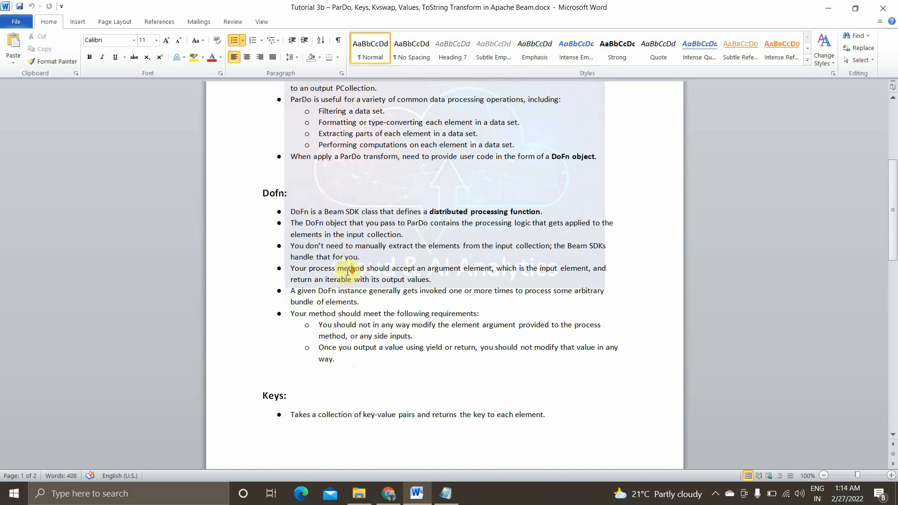
left_click_drag(338, 290, 357, 302)
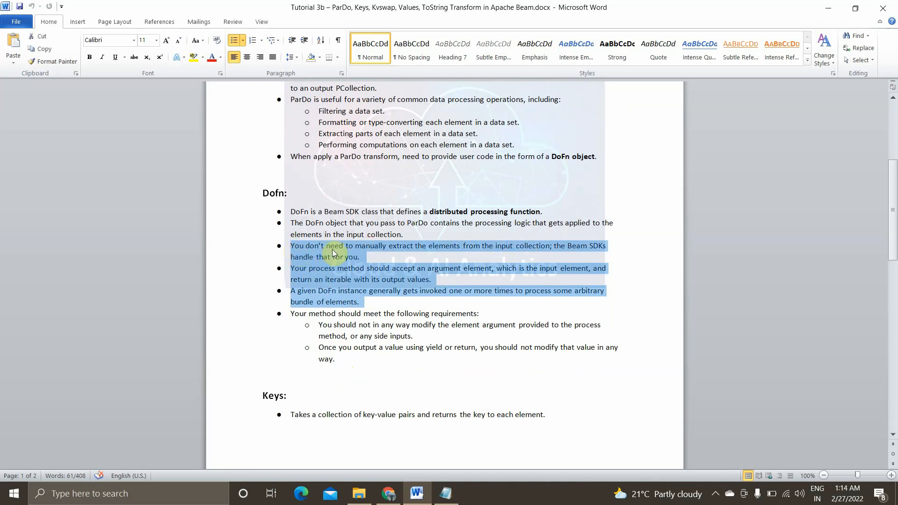
left_click(387, 494)
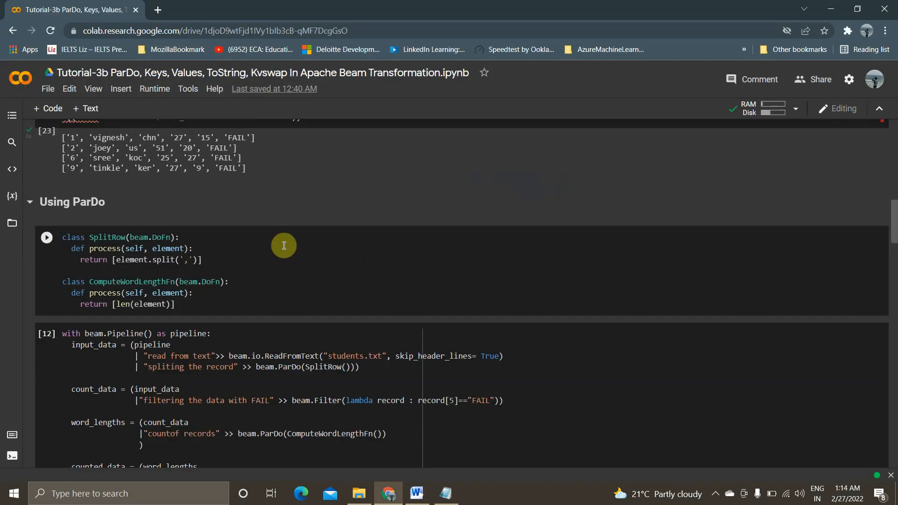
scroll("down", 3)
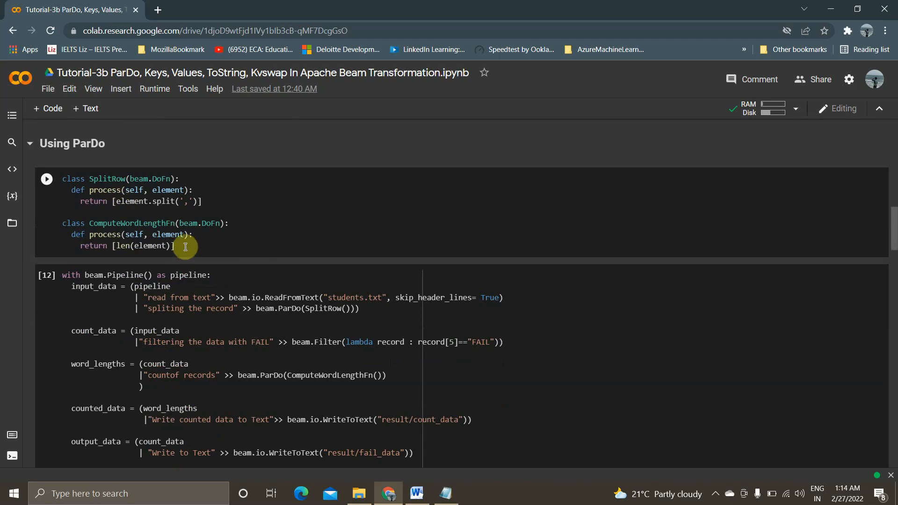
mouse_move(120, 179)
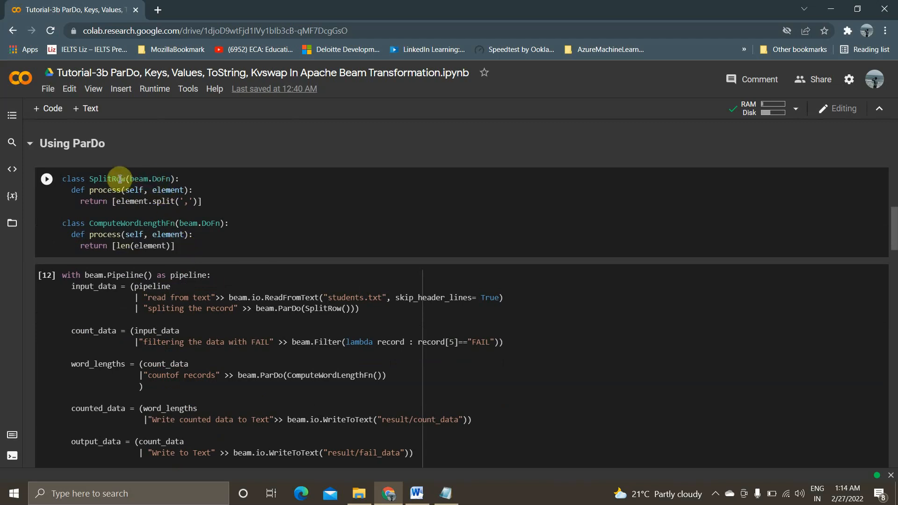
double_click(105, 179)
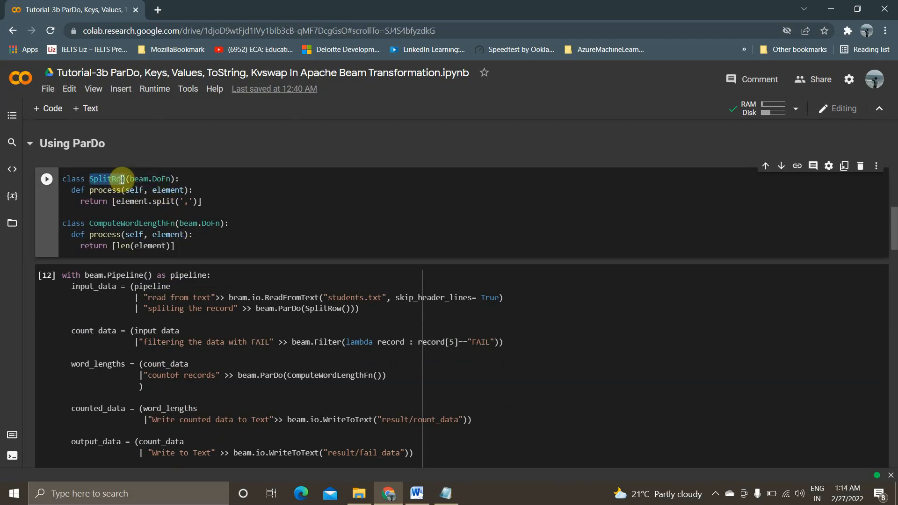
mouse_move(136, 190)
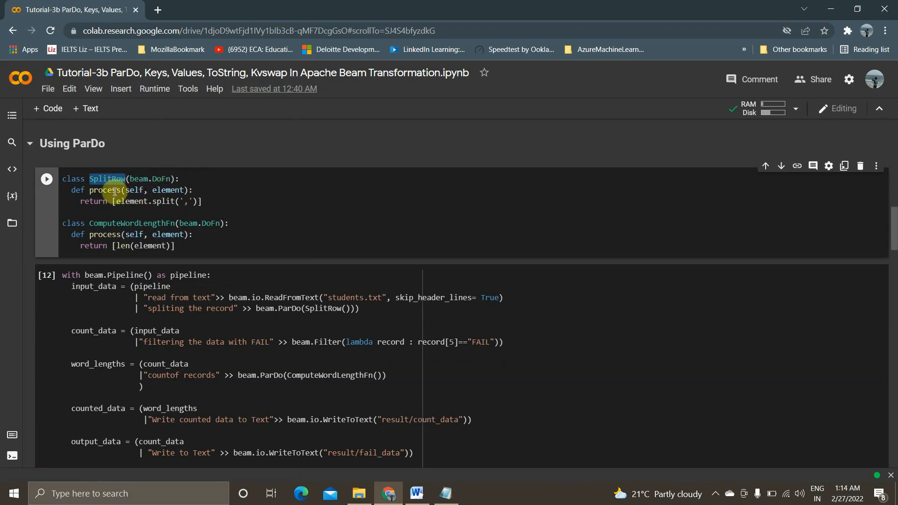
mouse_move(106, 189)
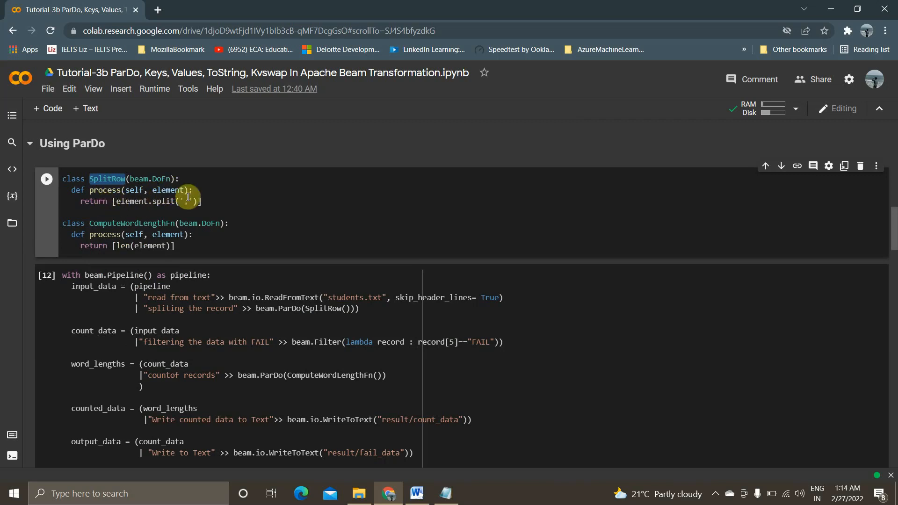
double_click(168, 189)
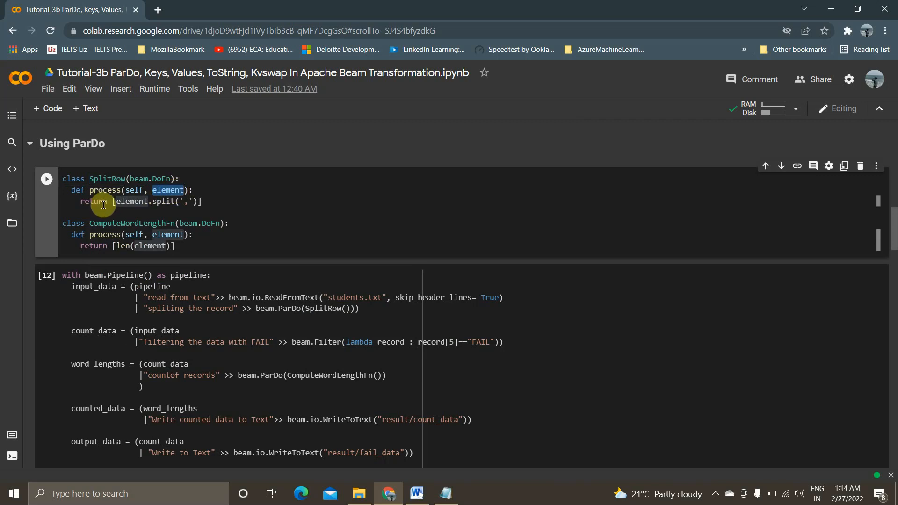
mouse_move(123, 201)
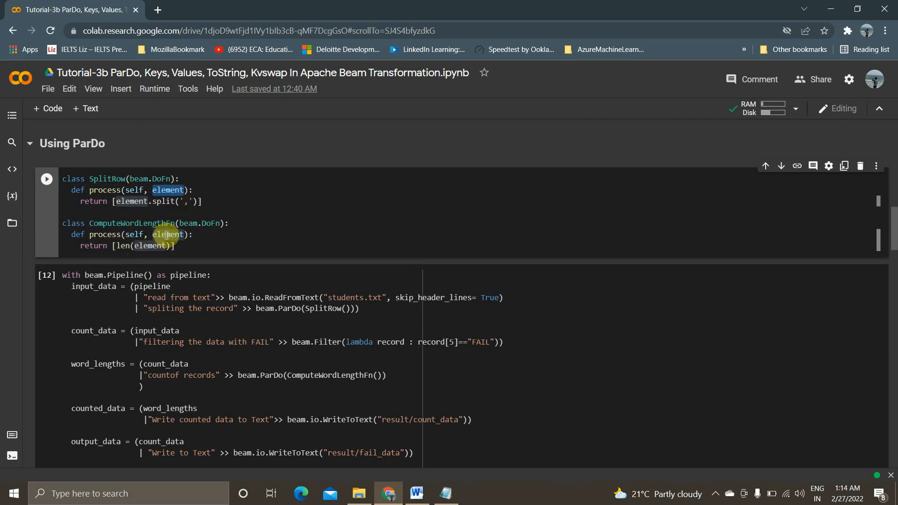
mouse_move(120, 246)
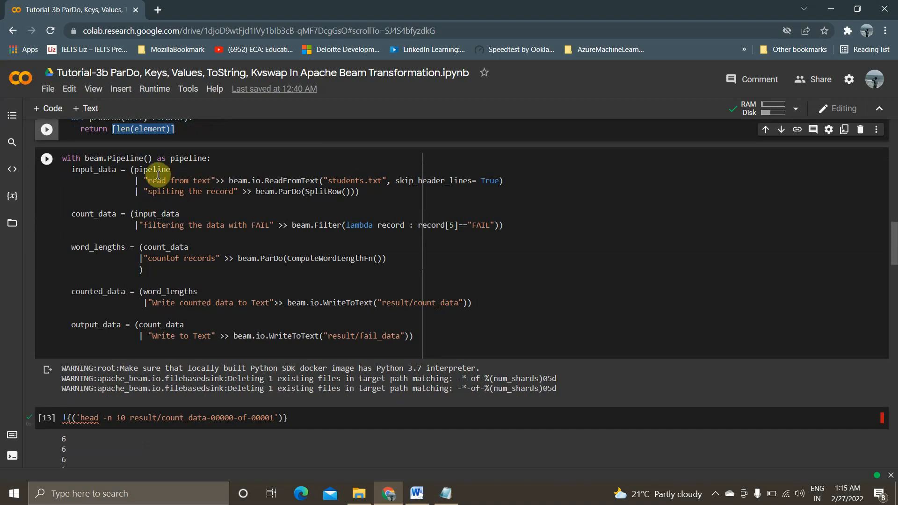
mouse_move(183, 189)
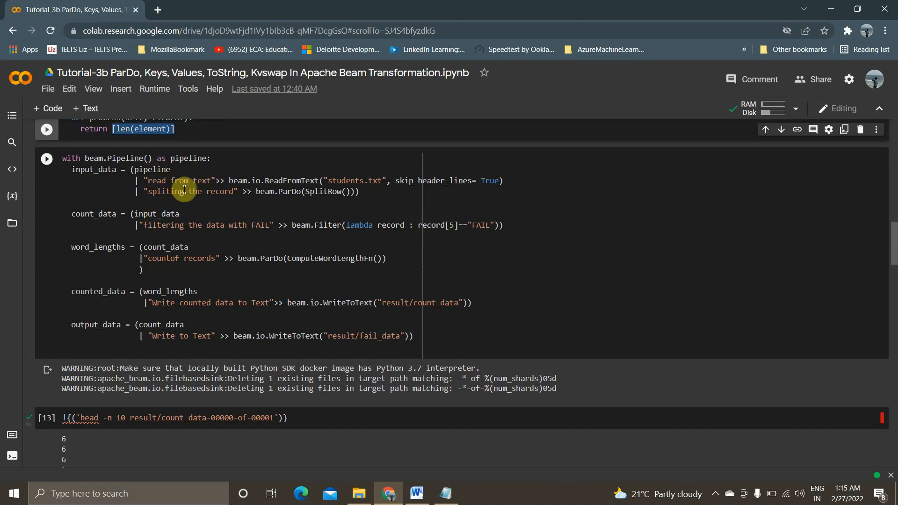
mouse_move(223, 211)
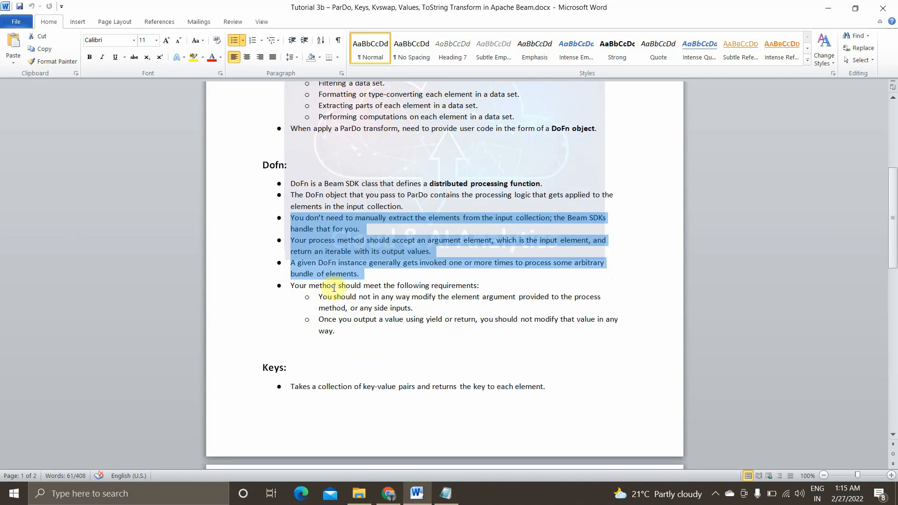
mouse_move(292, 283)
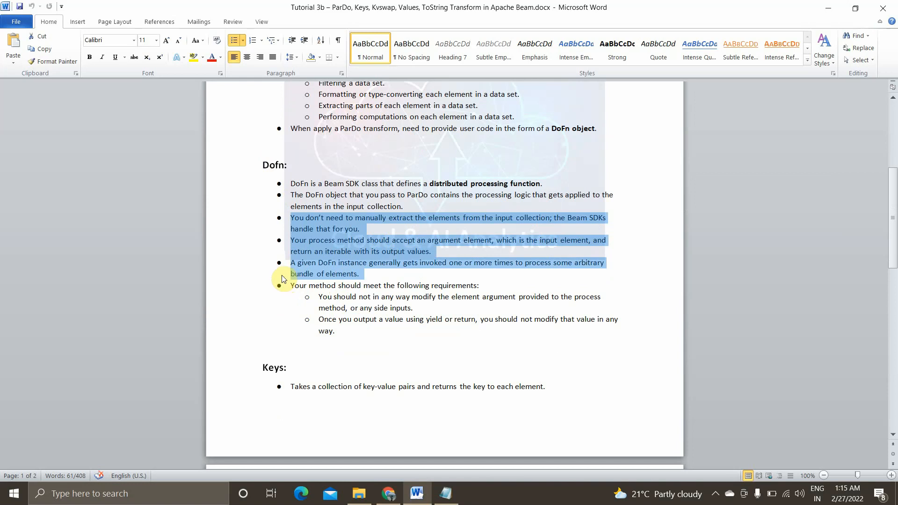
scroll("down", 3)
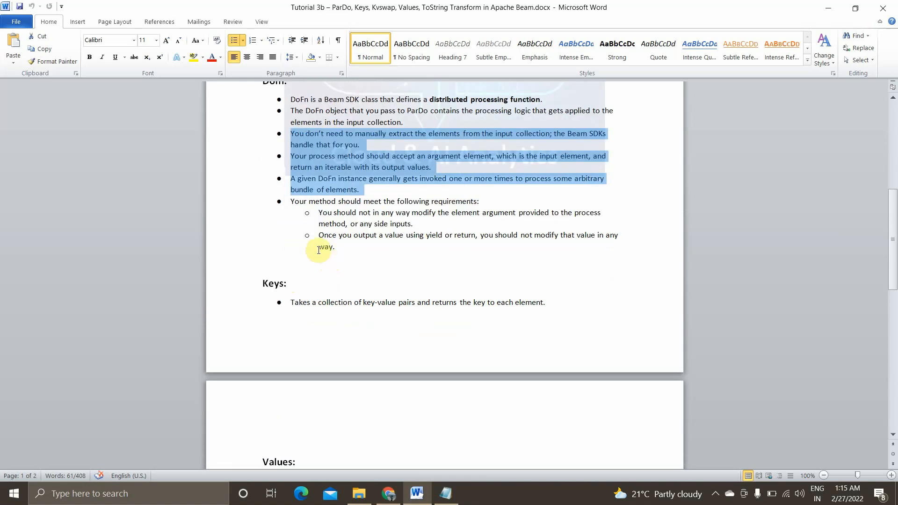
scroll("down", 3)
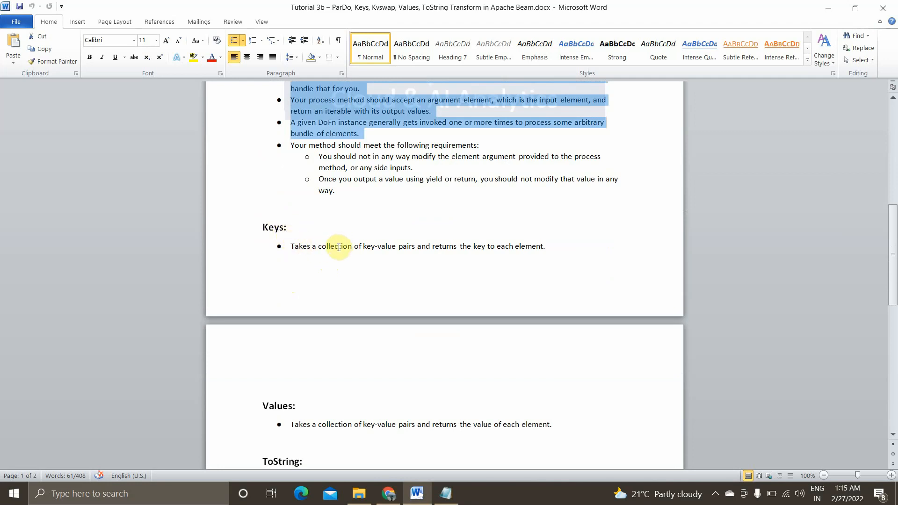
mouse_move(350, 288)
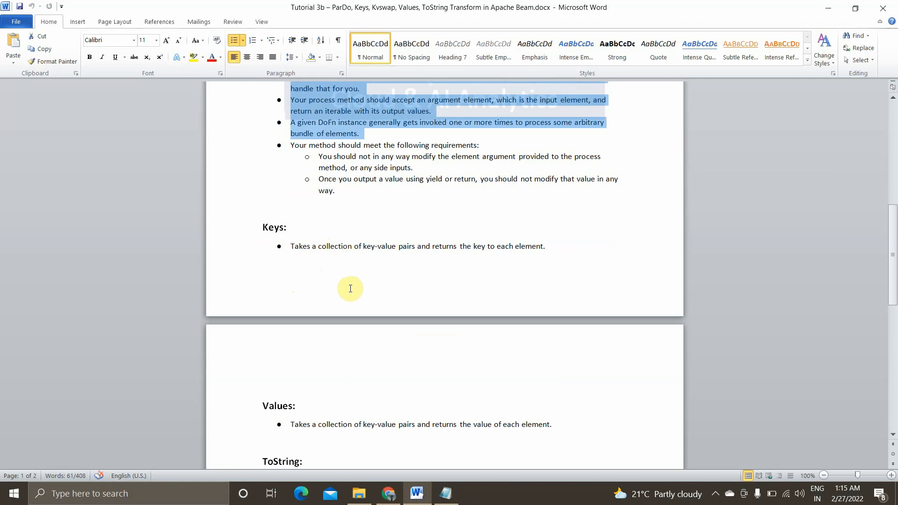
mouse_move(269, 249)
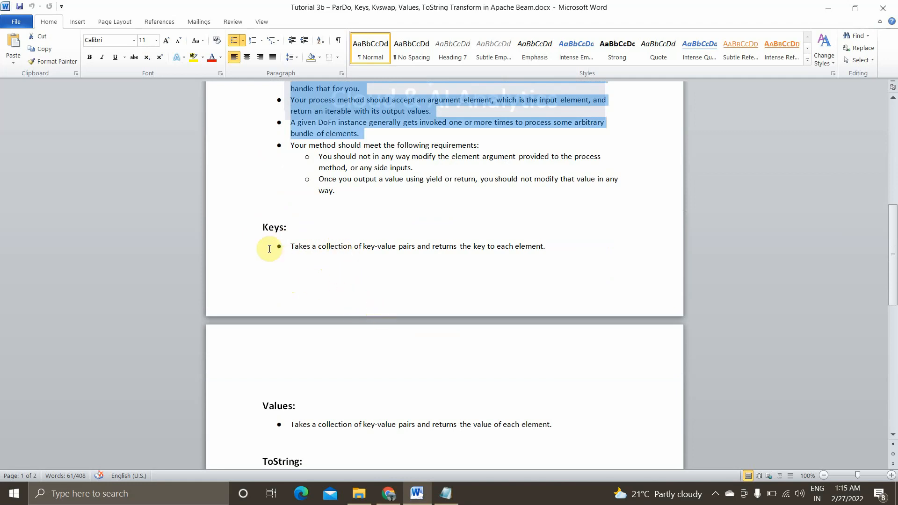
scroll("down", 3)
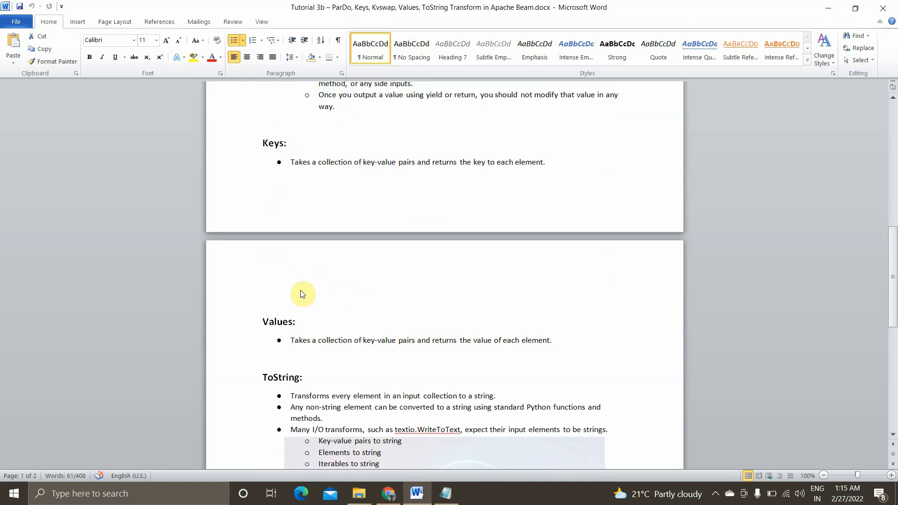
double_click(277, 322)
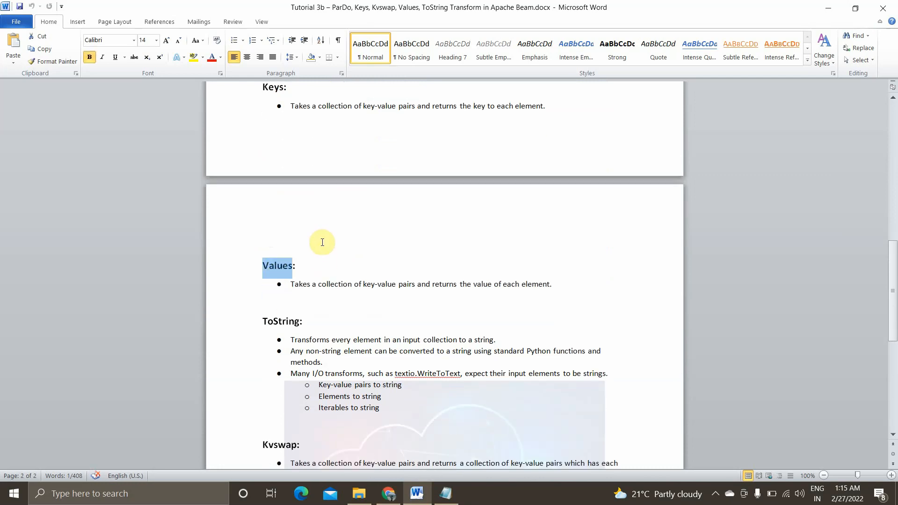
scroll("down", 3)
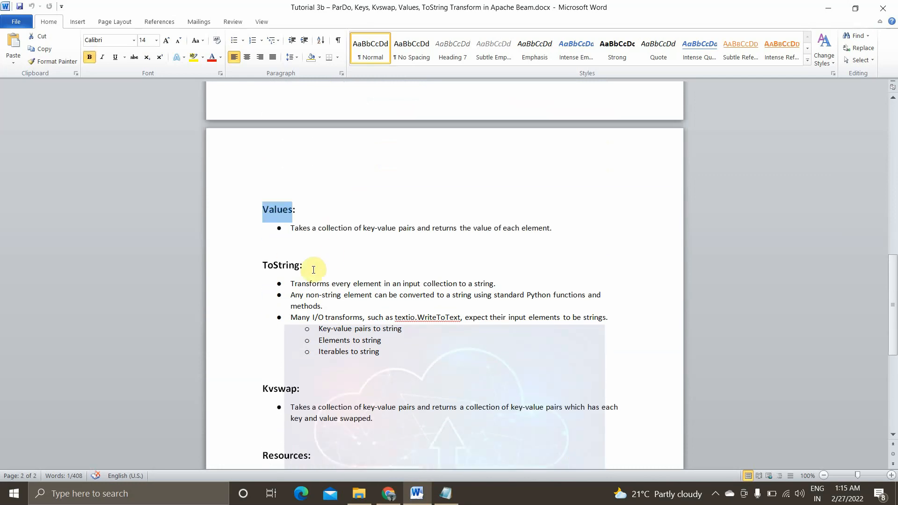
mouse_move(322, 313)
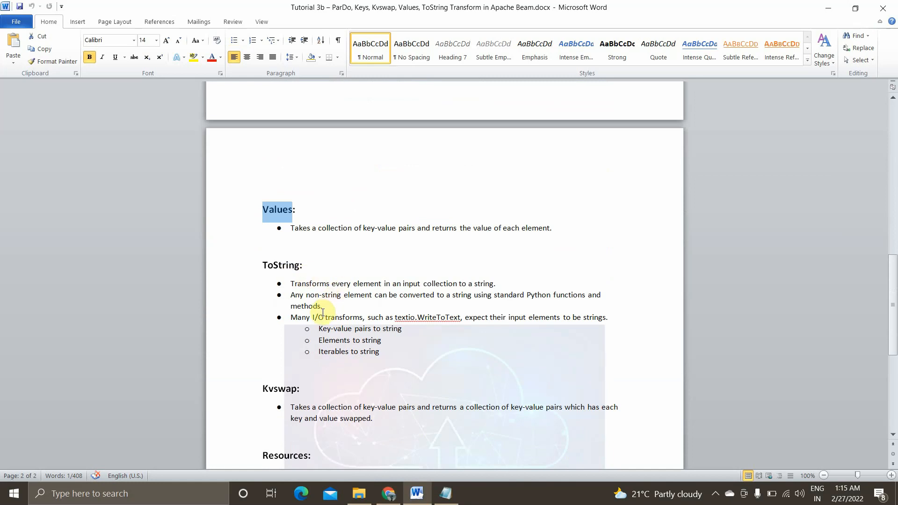
mouse_move(319, 307)
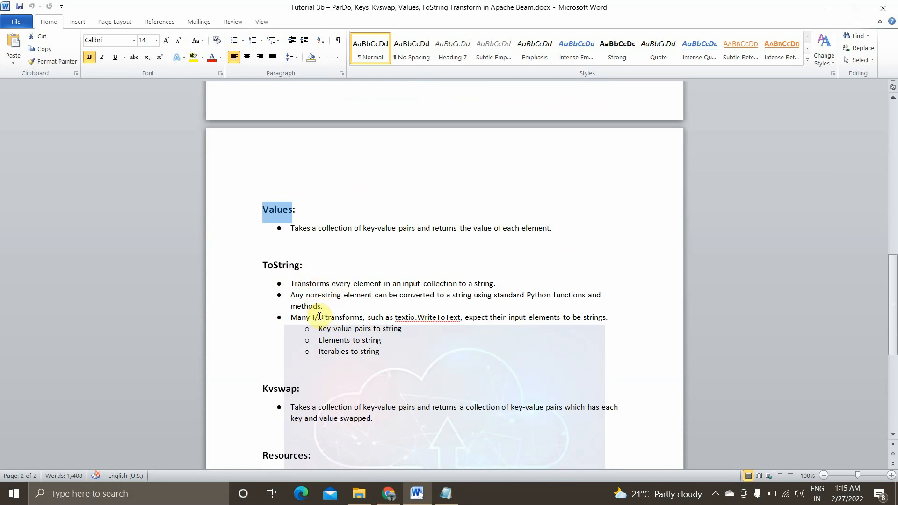
mouse_move(283, 271)
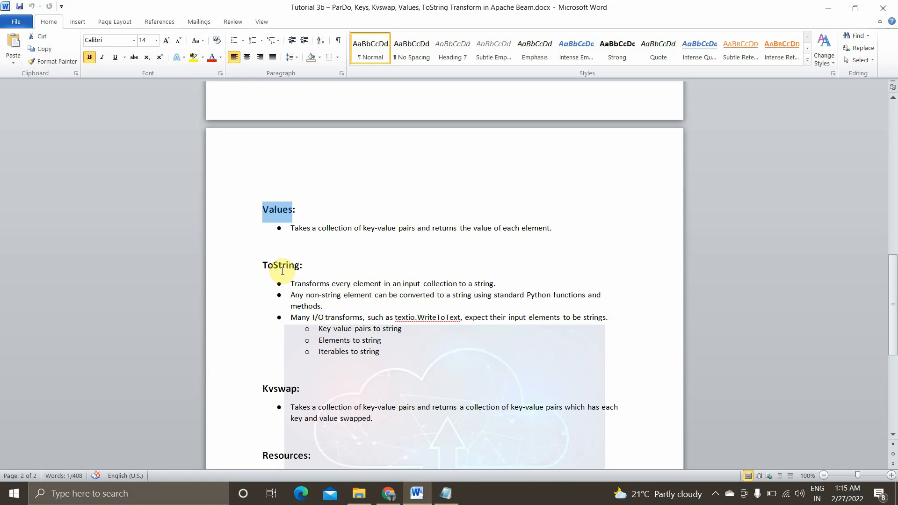
mouse_move(331, 411)
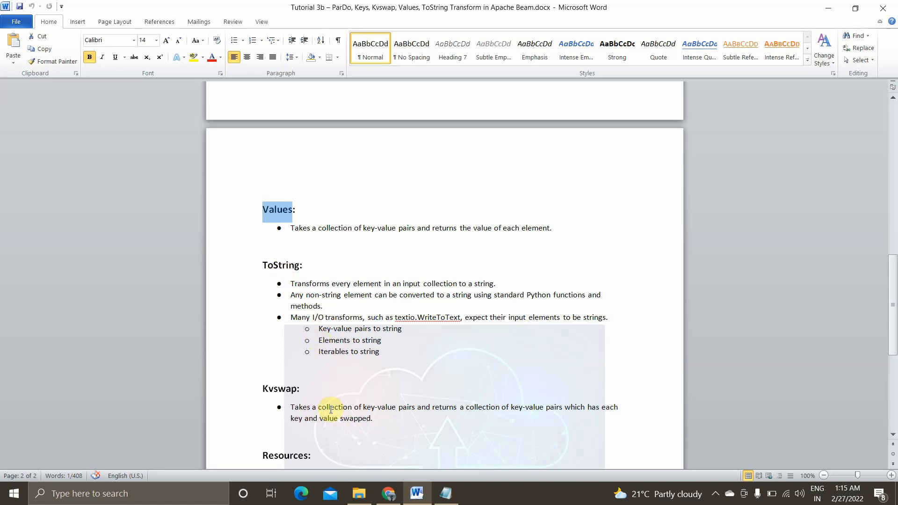
mouse_move(341, 340)
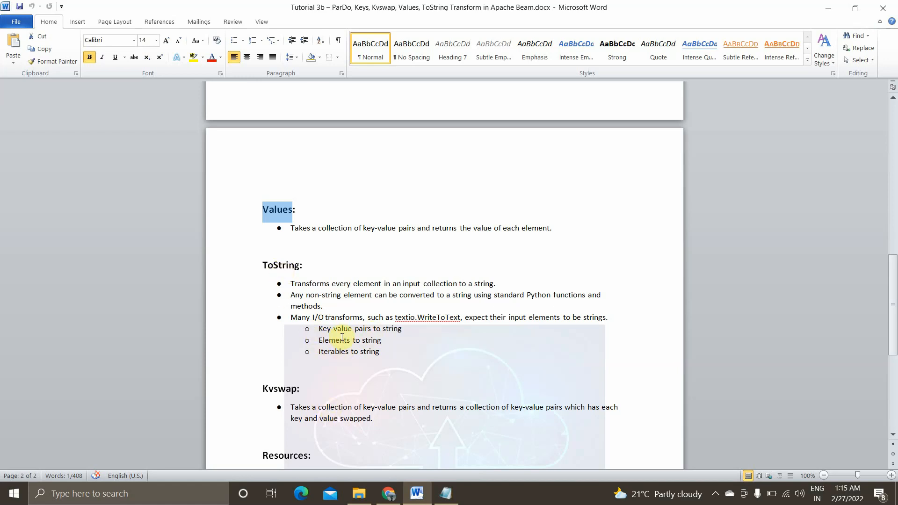
mouse_move(413, 330)
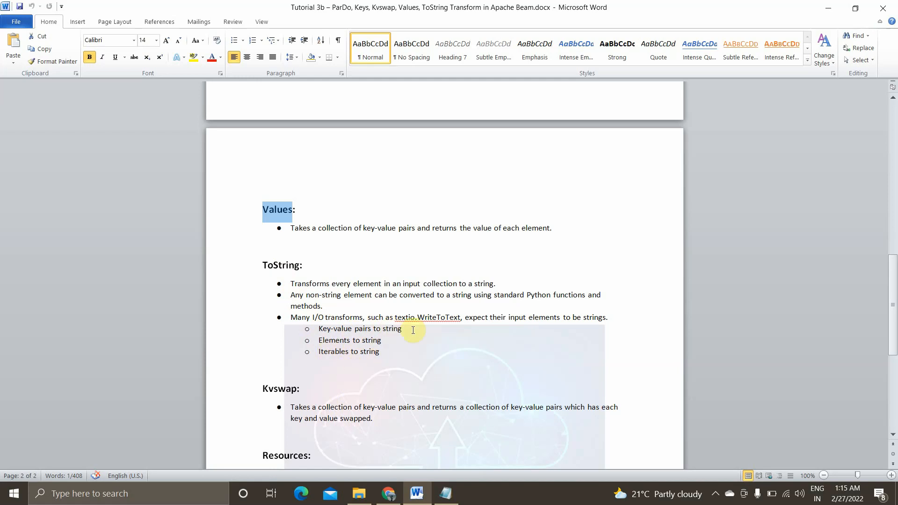
mouse_move(395, 358)
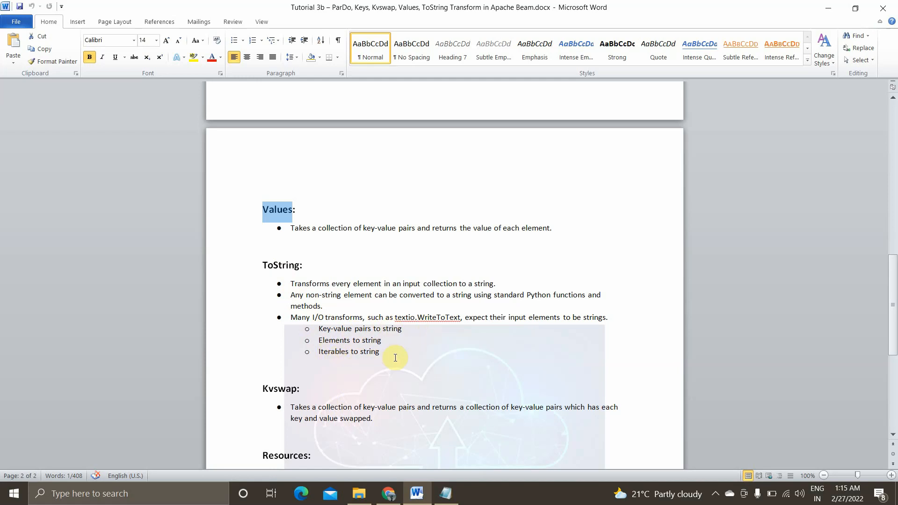
scroll("down", 3)
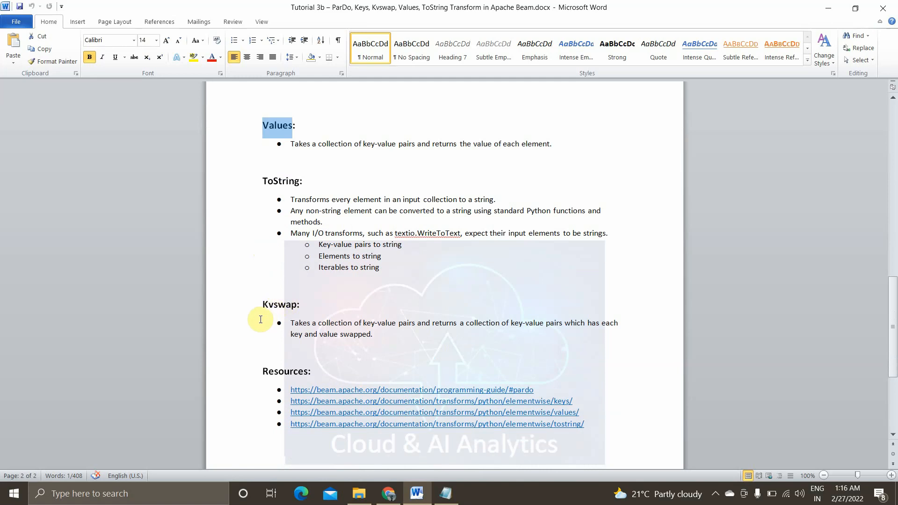
mouse_move(286, 308)
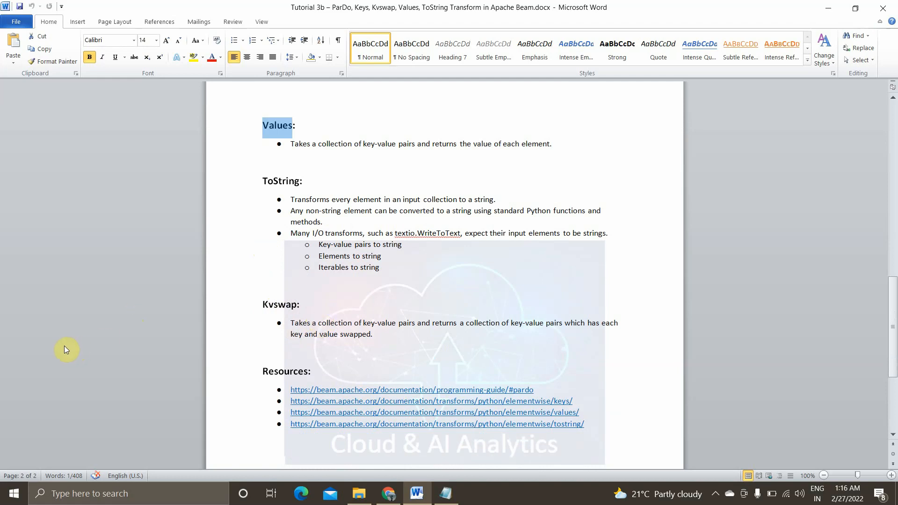
Switch to the Apache Beam notebook and scroll to the ParDo fail-students pipeline cell
left_click(386, 493)
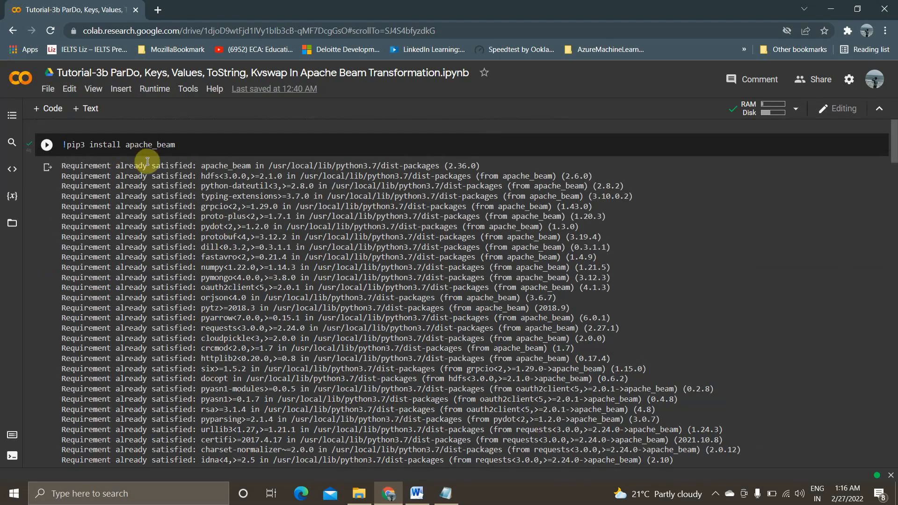
scroll("down", 3)
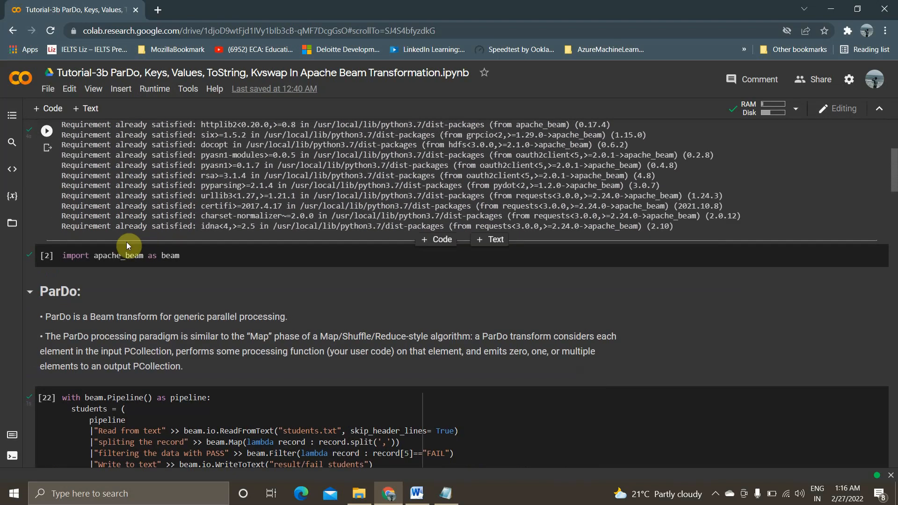
scroll("down", 3)
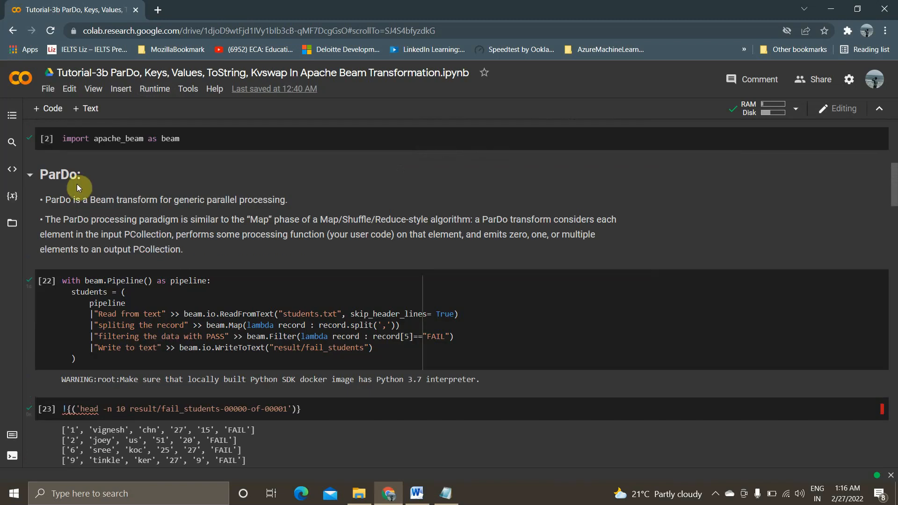
mouse_move(119, 249)
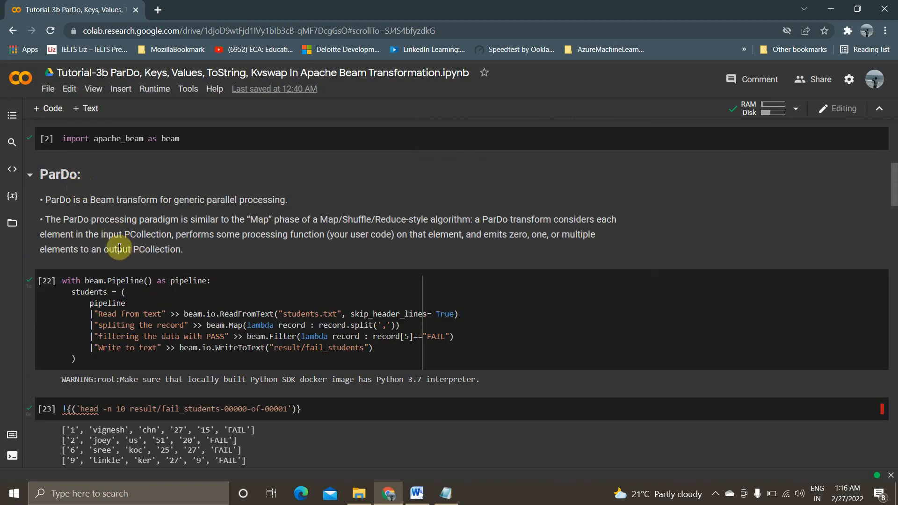
scroll("down", 3)
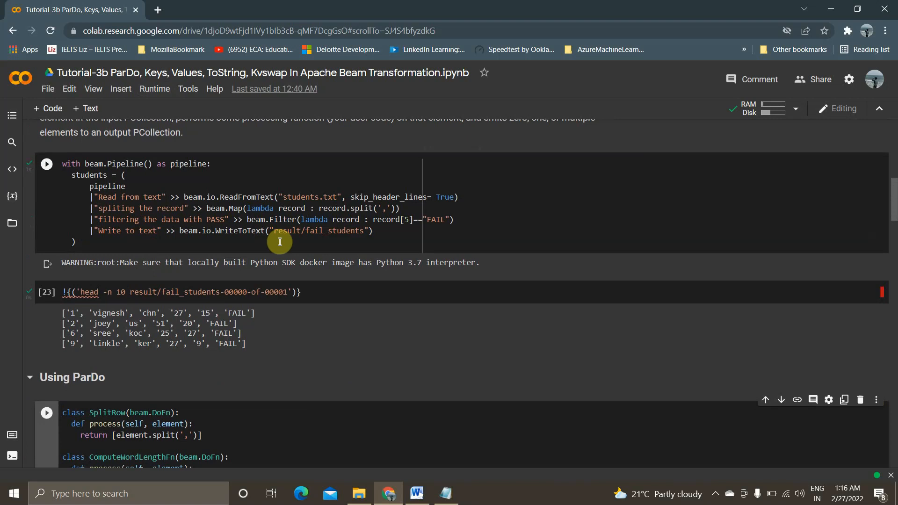
mouse_move(273, 230)
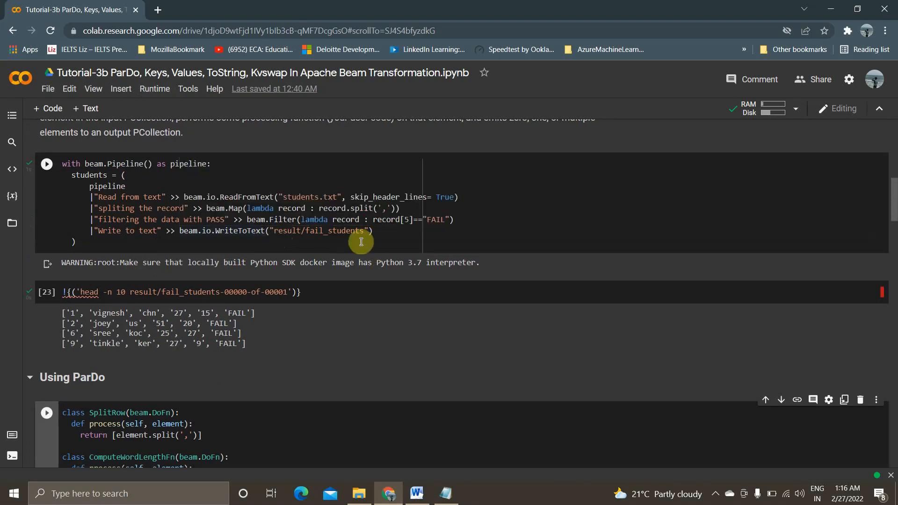
Bring up students.txt in Notepad to show the ten student records
left_click(445, 493)
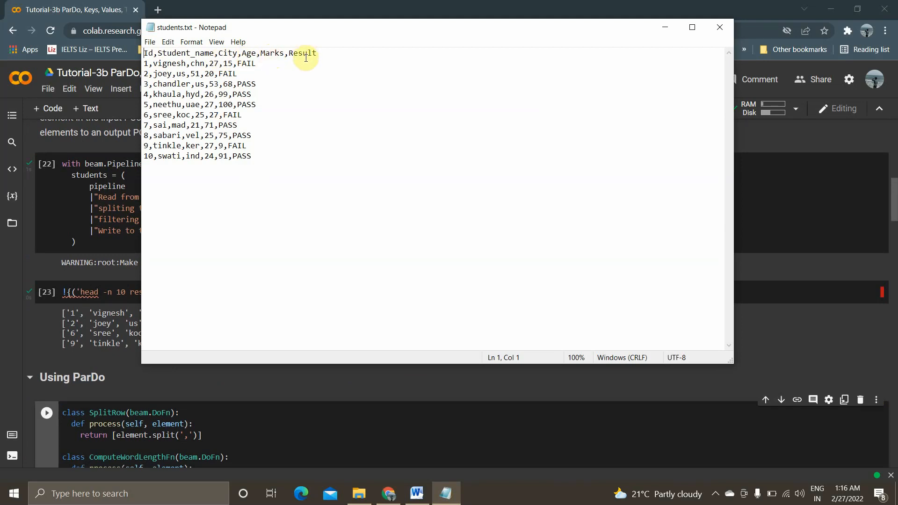
mouse_move(286, 164)
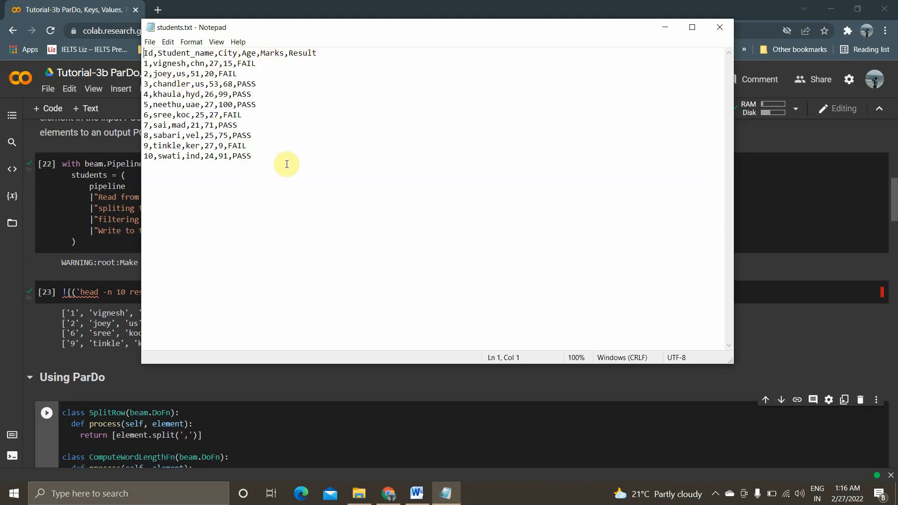
mouse_move(189, 167)
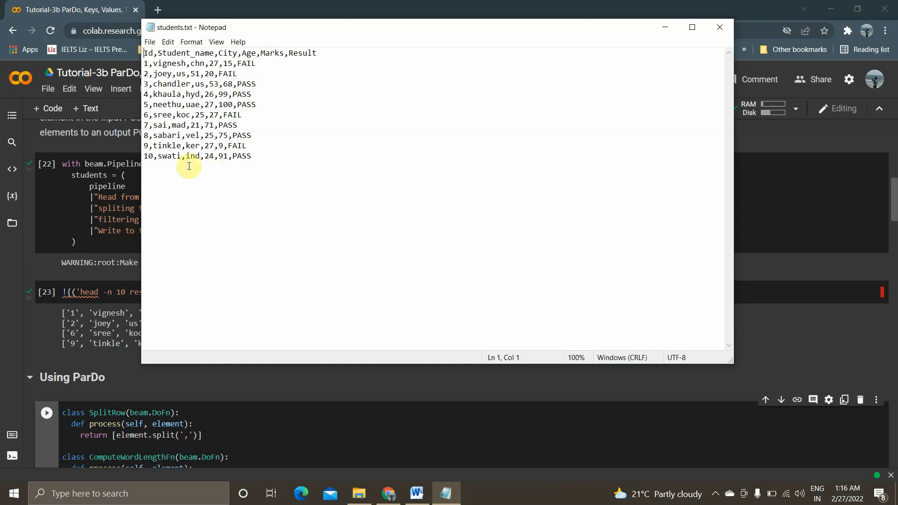
mouse_move(648, 45)
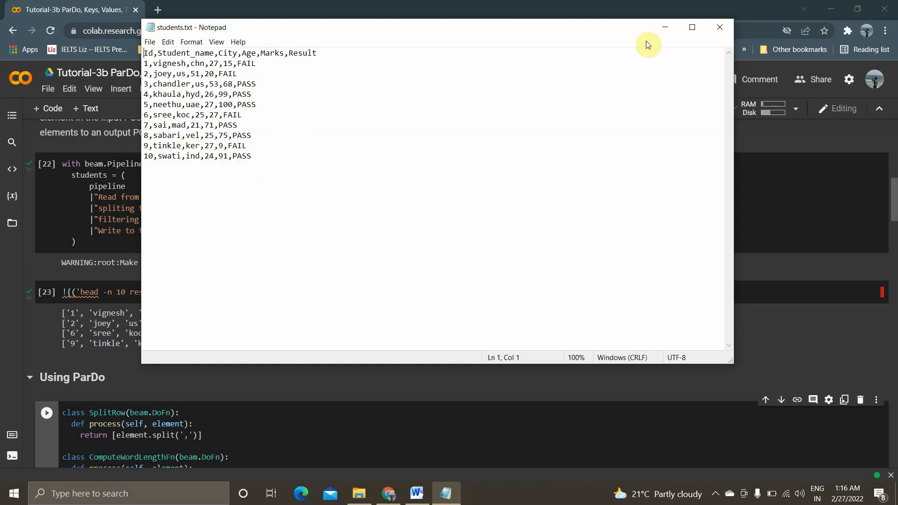
mouse_move(664, 27)
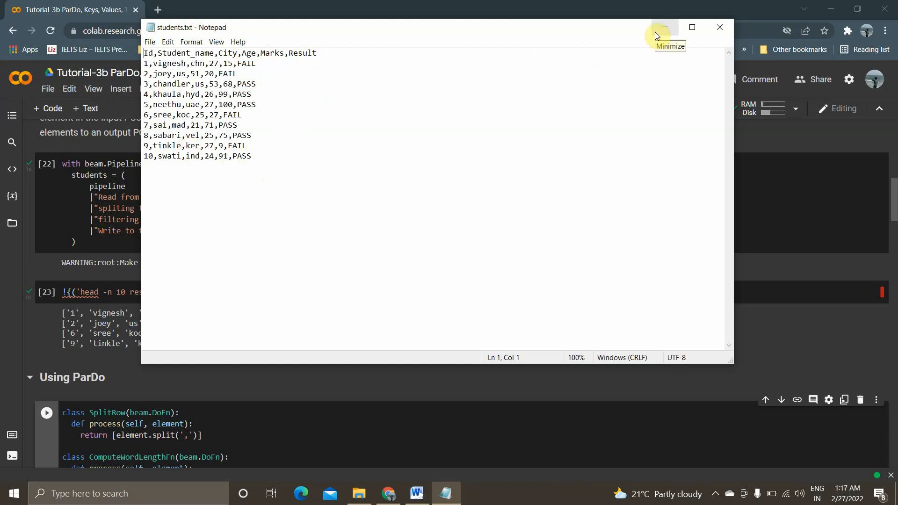
Put Notepad away and return to the Colab pipeline cell whose filter label reads FAIL
left_click(664, 27)
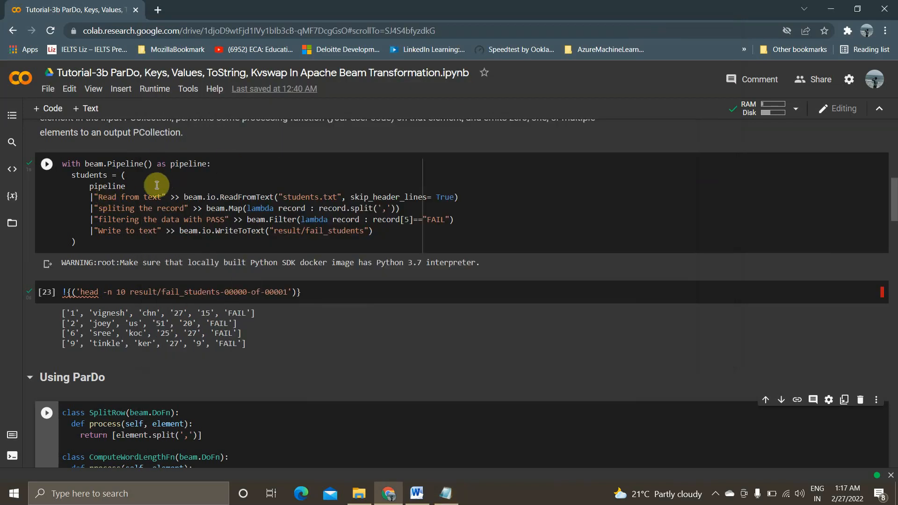
mouse_move(269, 193)
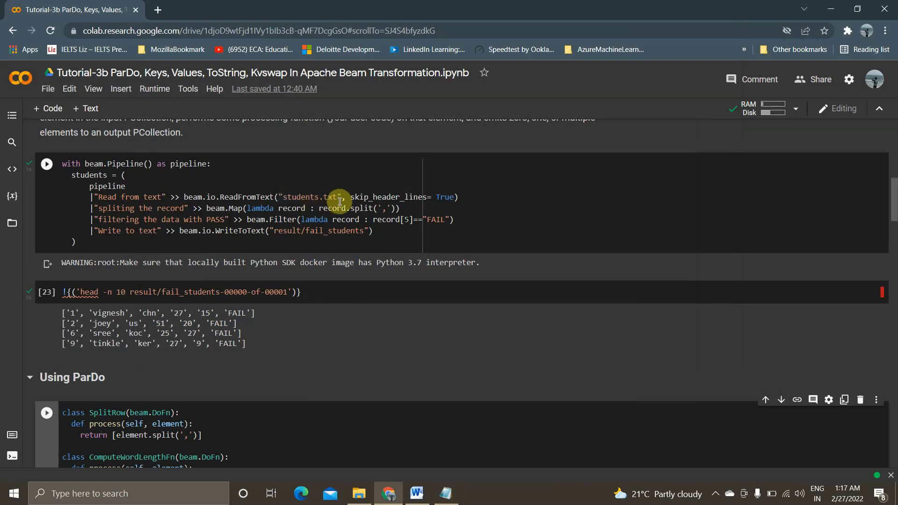
mouse_move(450, 326)
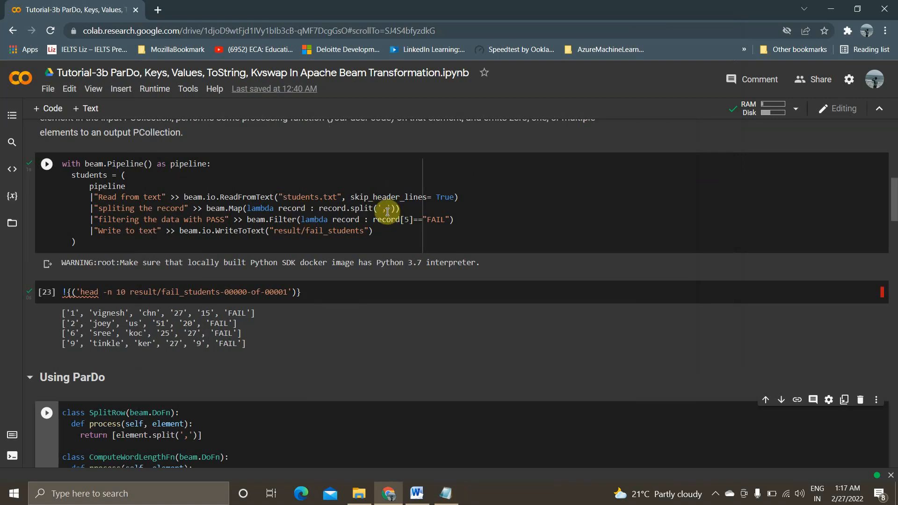
mouse_move(406, 224)
type("FAIL")
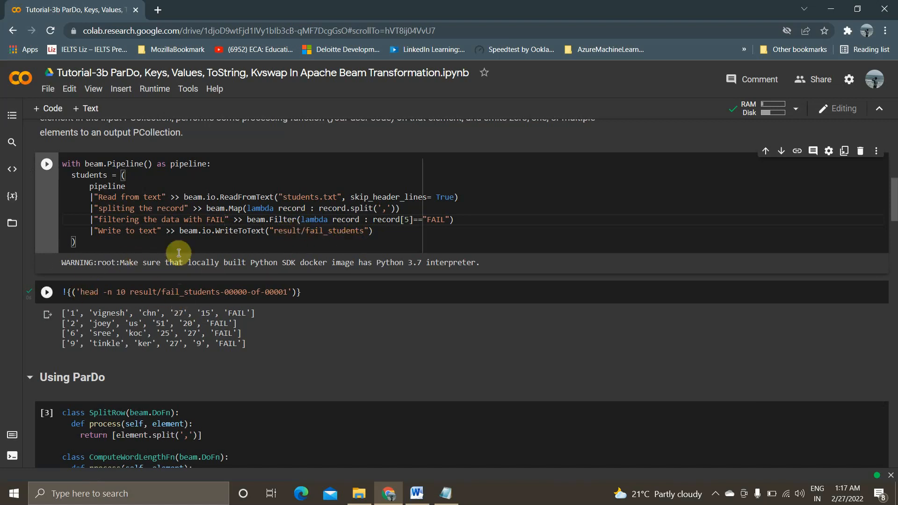
mouse_move(252, 350)
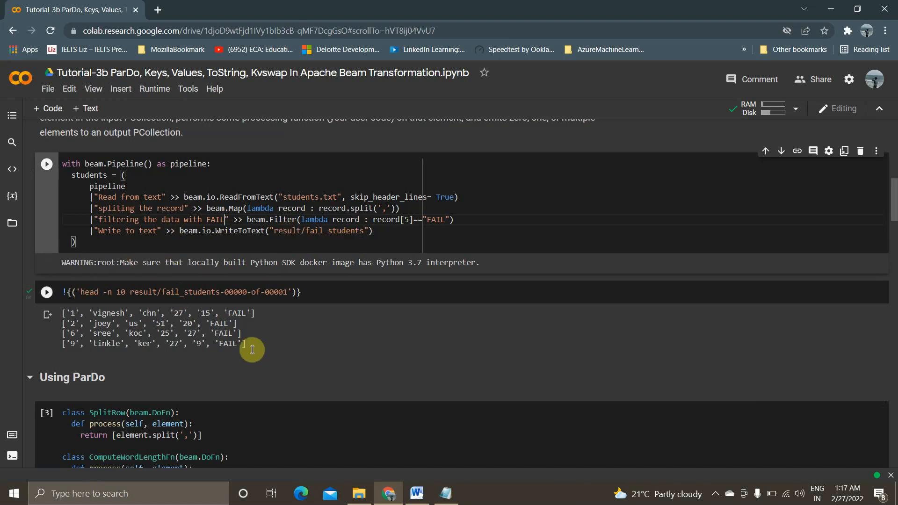
mouse_move(235, 327)
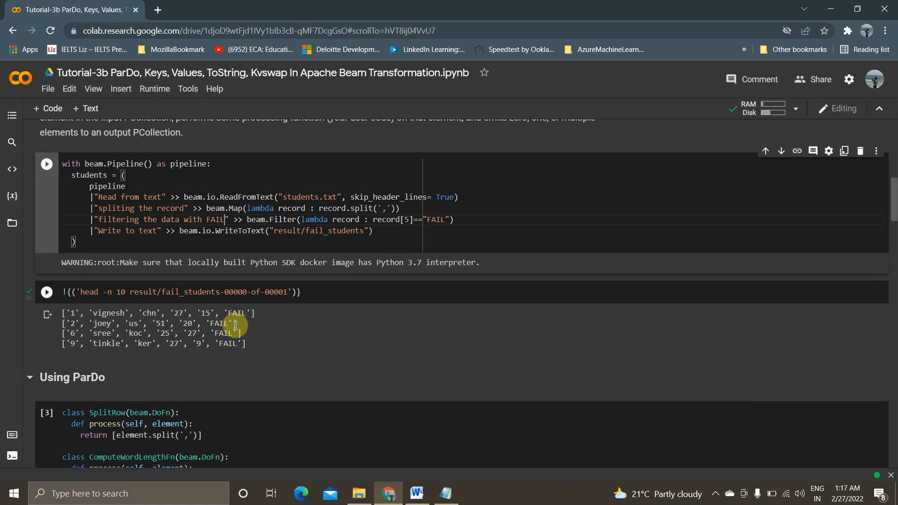
scroll("down", 3)
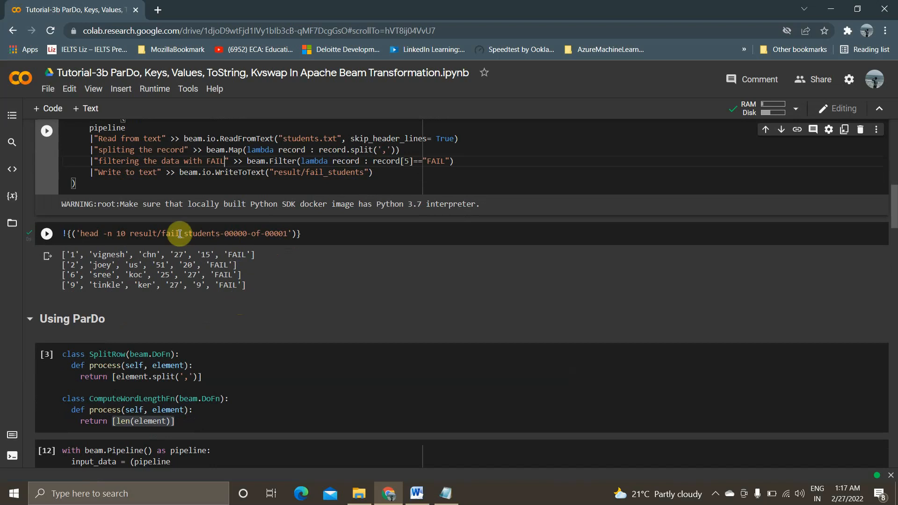
scroll("down", 3)
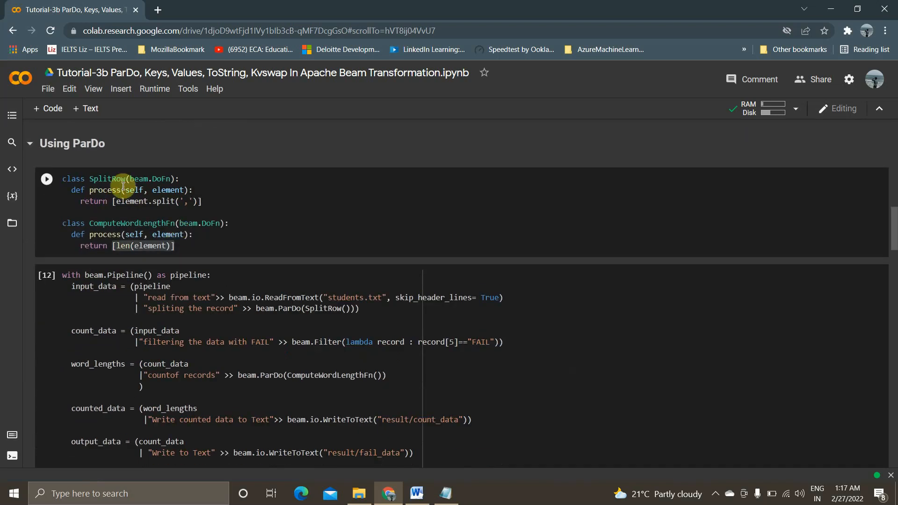
mouse_move(126, 222)
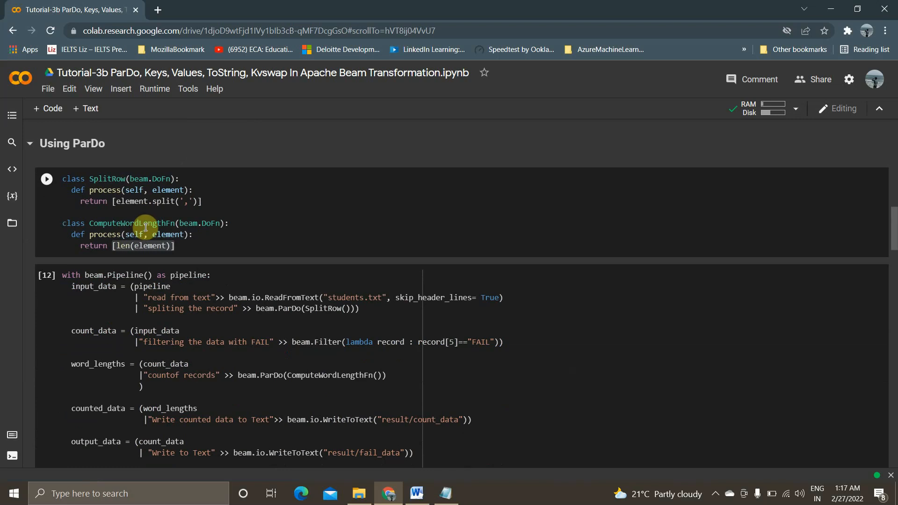
mouse_move(141, 219)
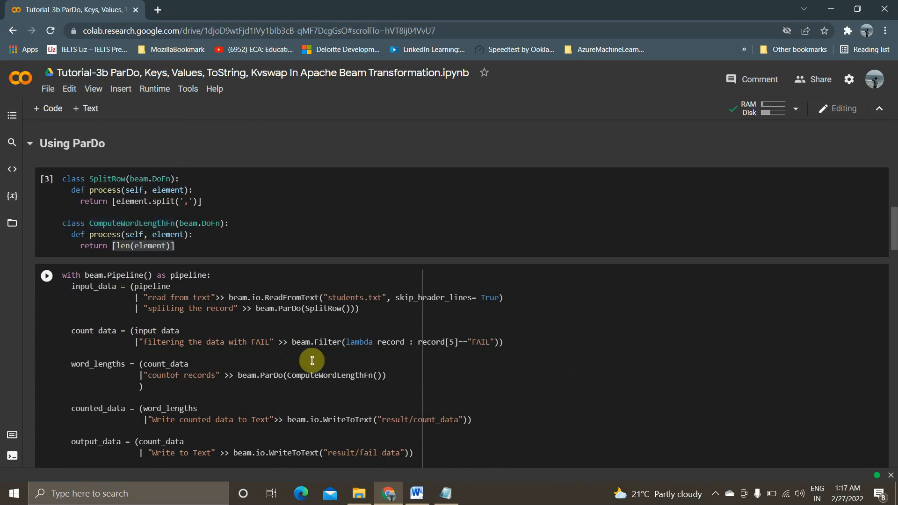
double_click(328, 376)
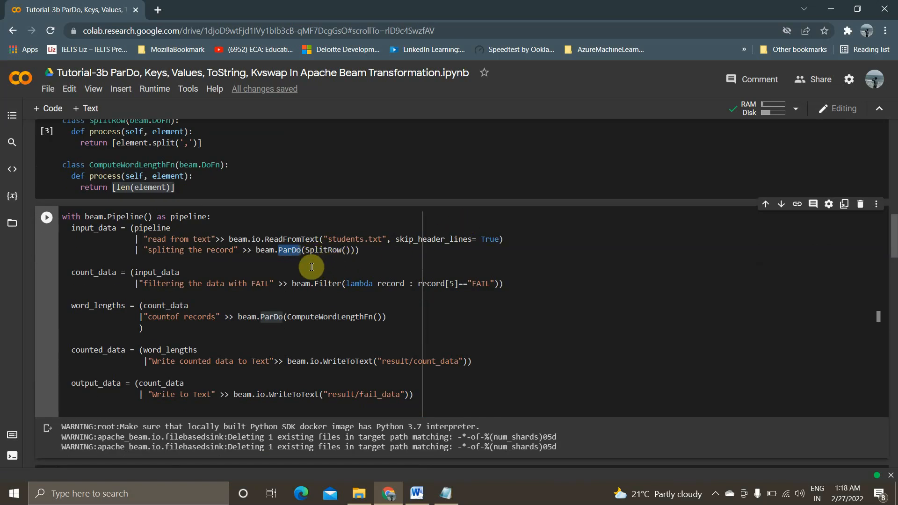
mouse_move(354, 283)
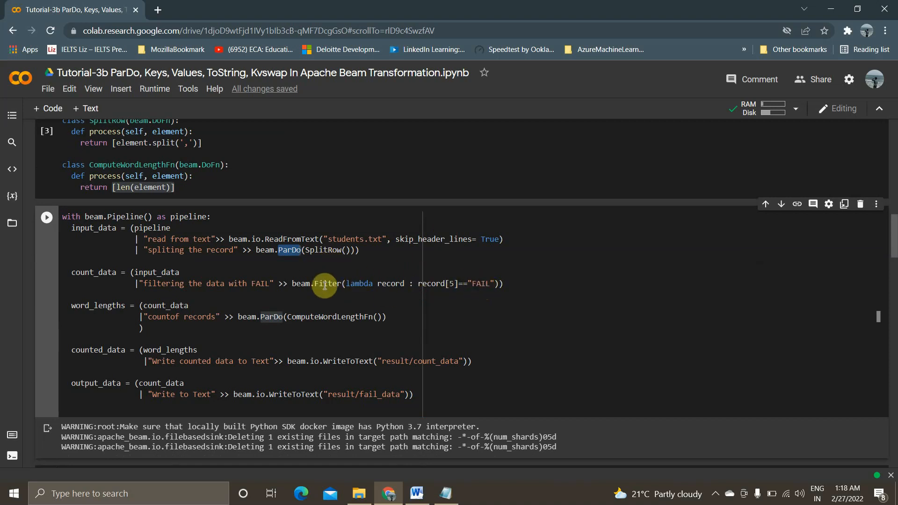
mouse_move(325, 284)
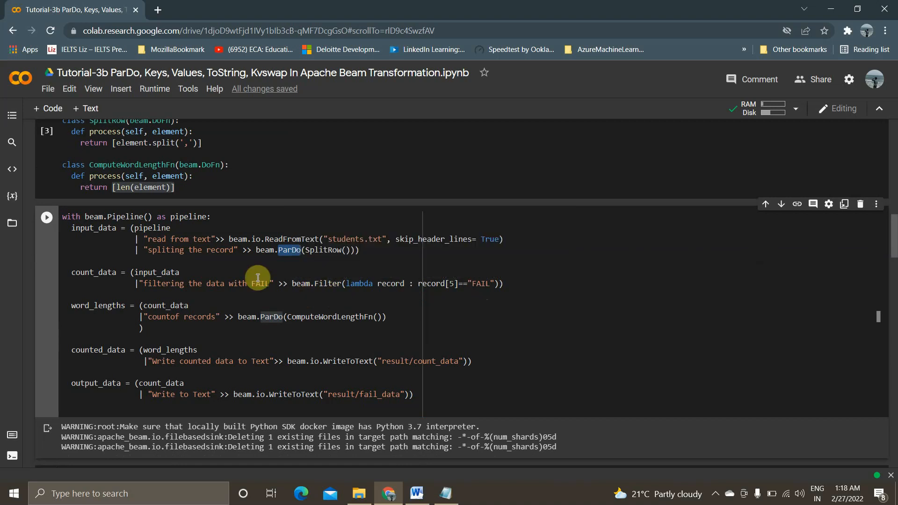
mouse_move(340, 276)
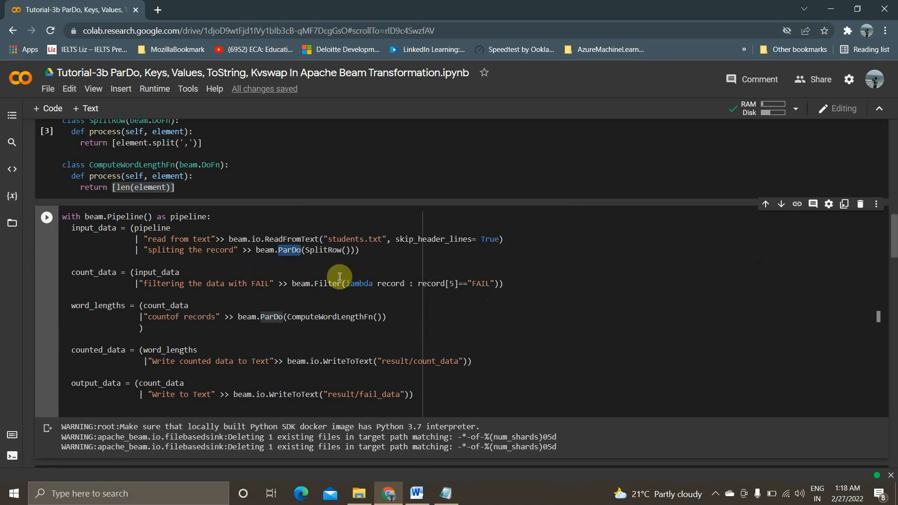
mouse_move(103, 279)
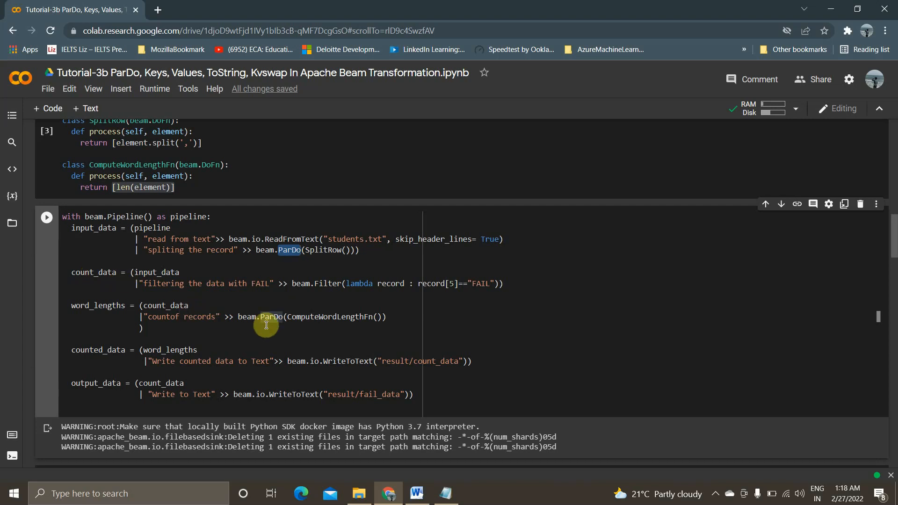
double_click(94, 272)
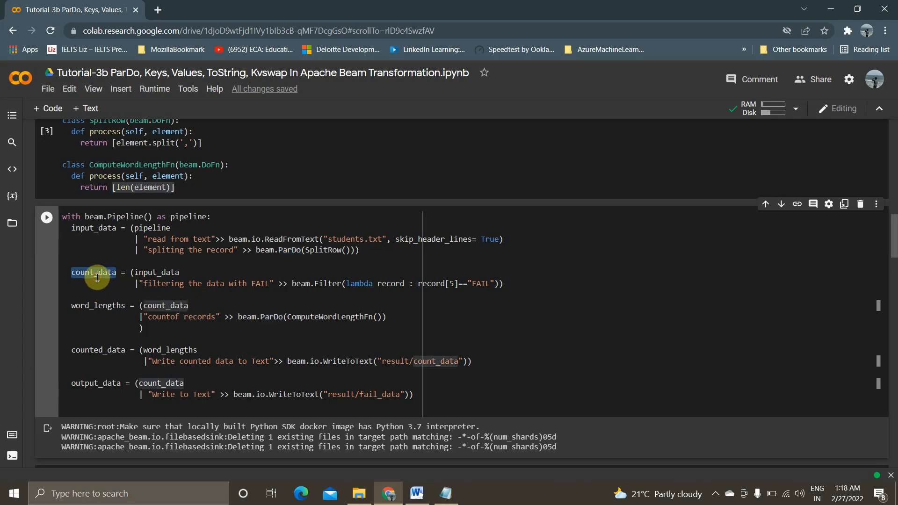
mouse_move(201, 398)
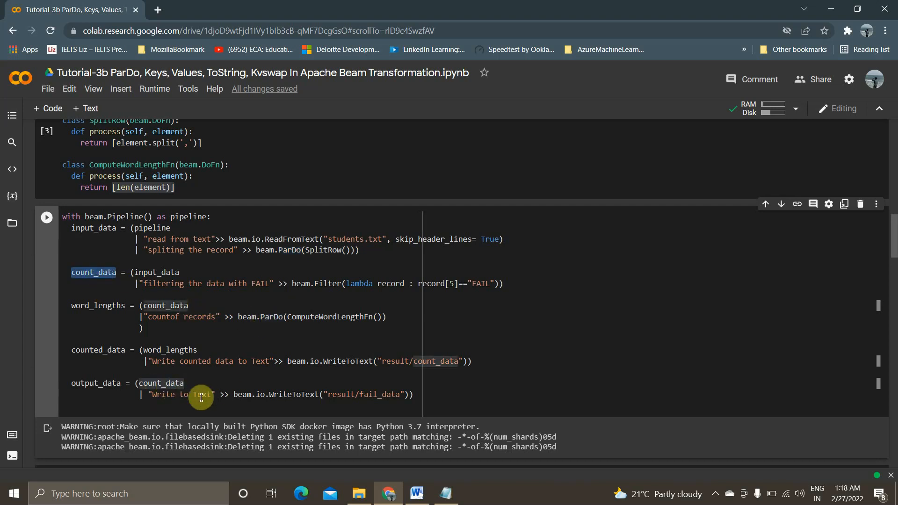
mouse_move(155, 207)
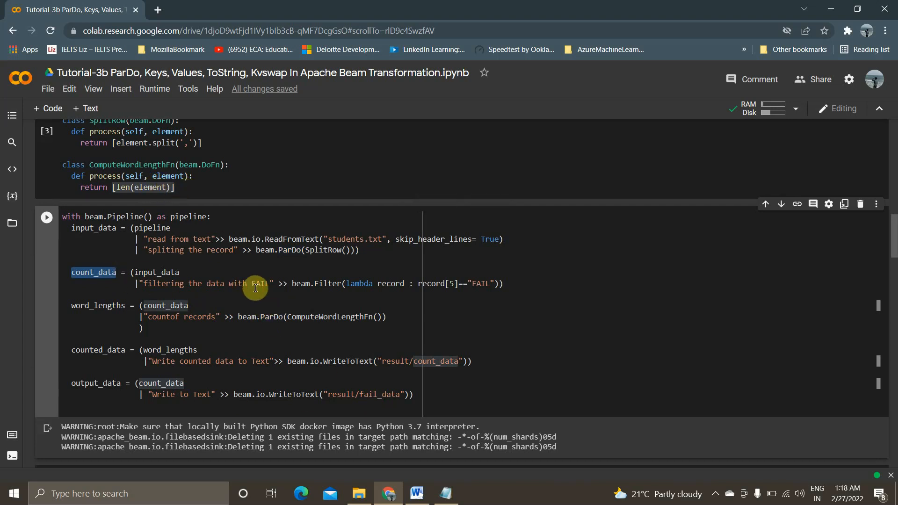
mouse_move(459, 292)
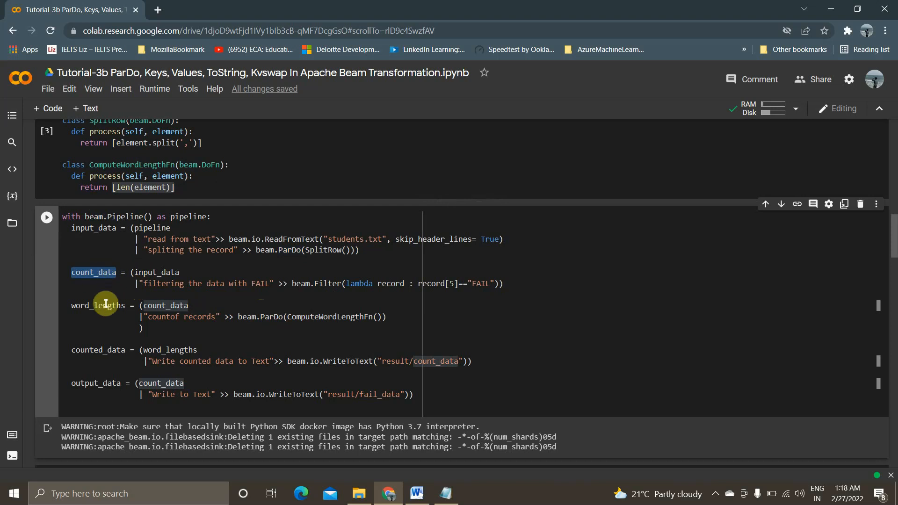
mouse_move(429, 361)
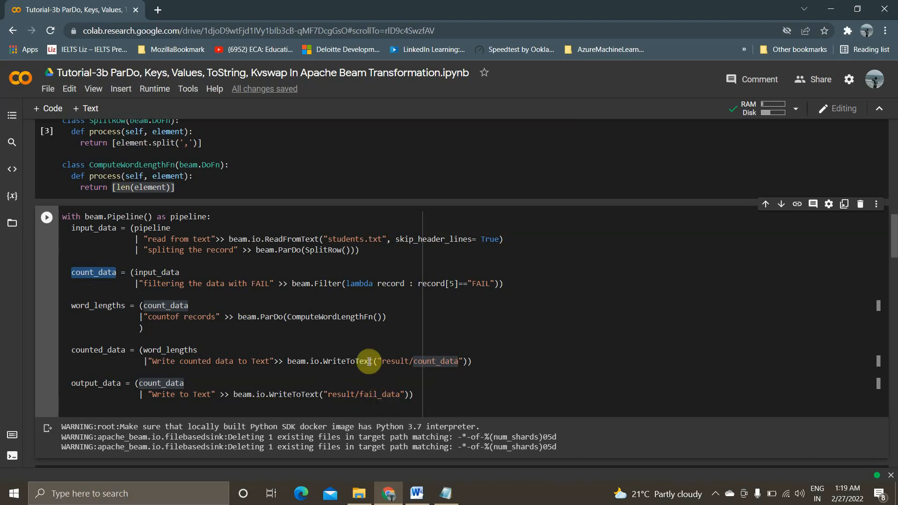
scroll("down", 3)
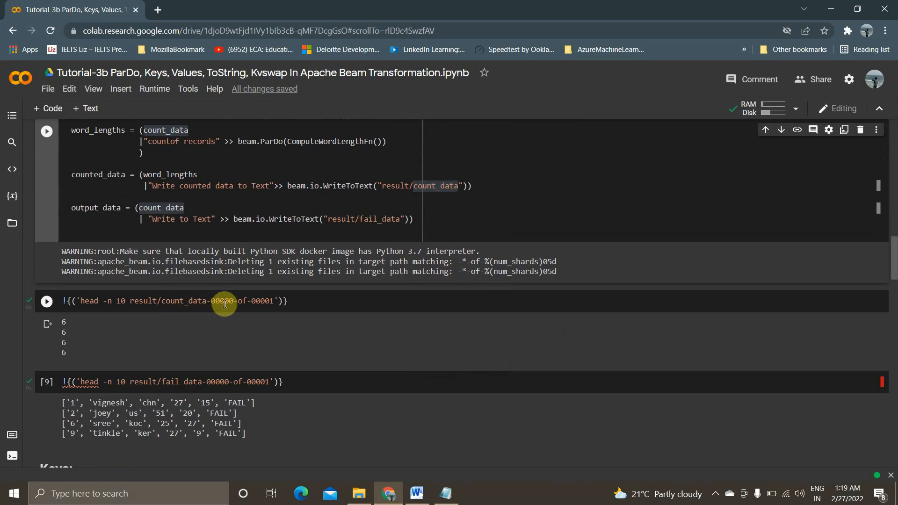
mouse_move(77, 328)
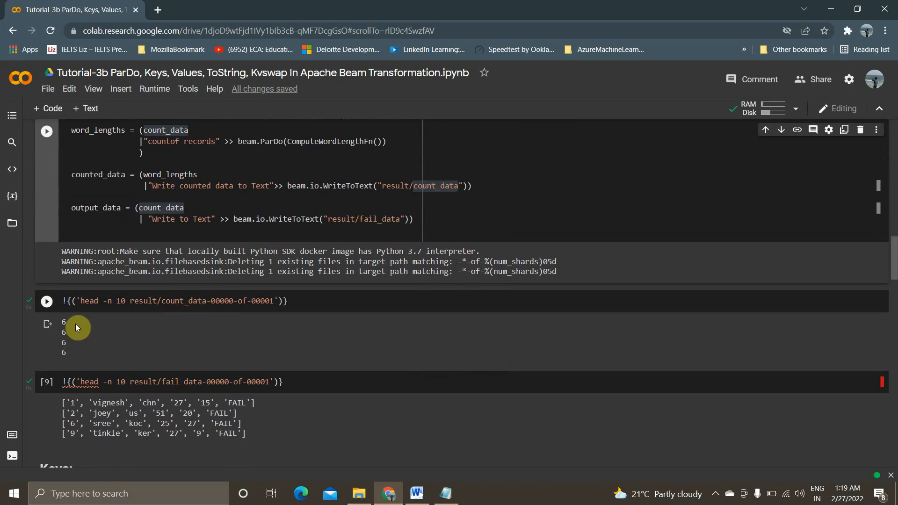
mouse_move(67, 348)
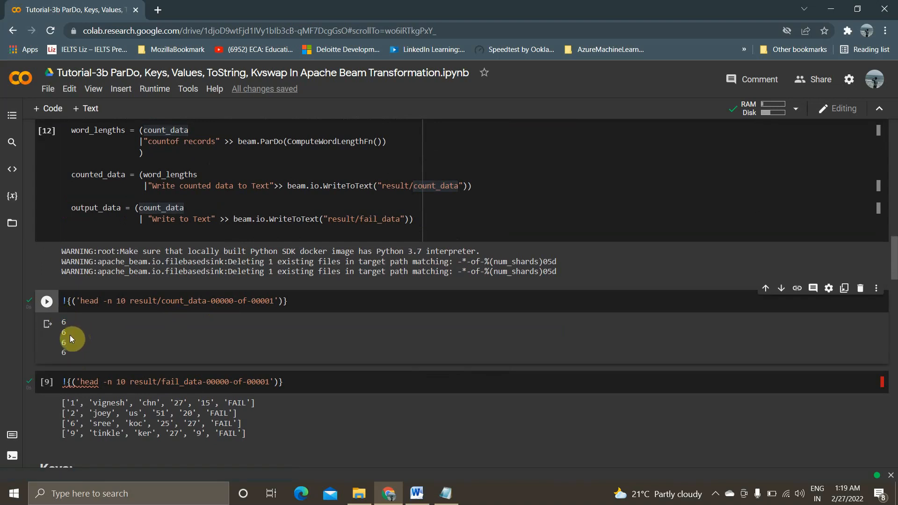
mouse_move(71, 339)
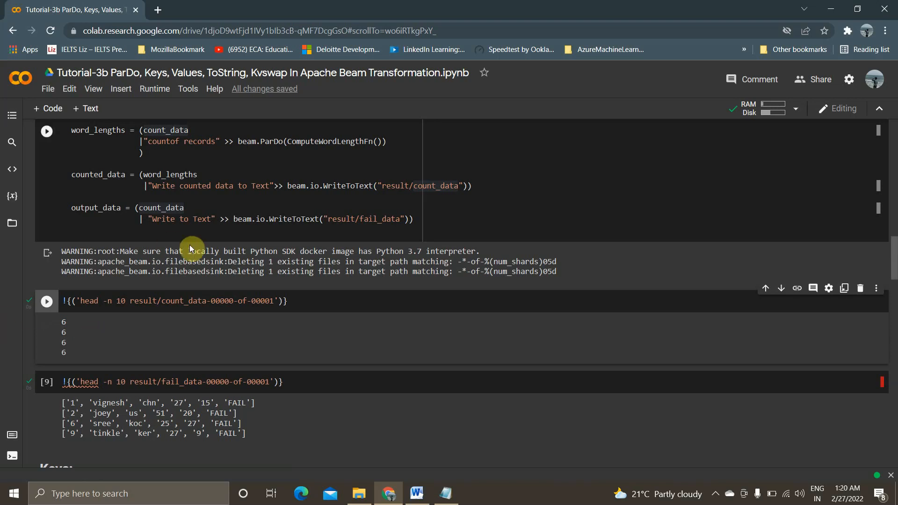
mouse_move(189, 186)
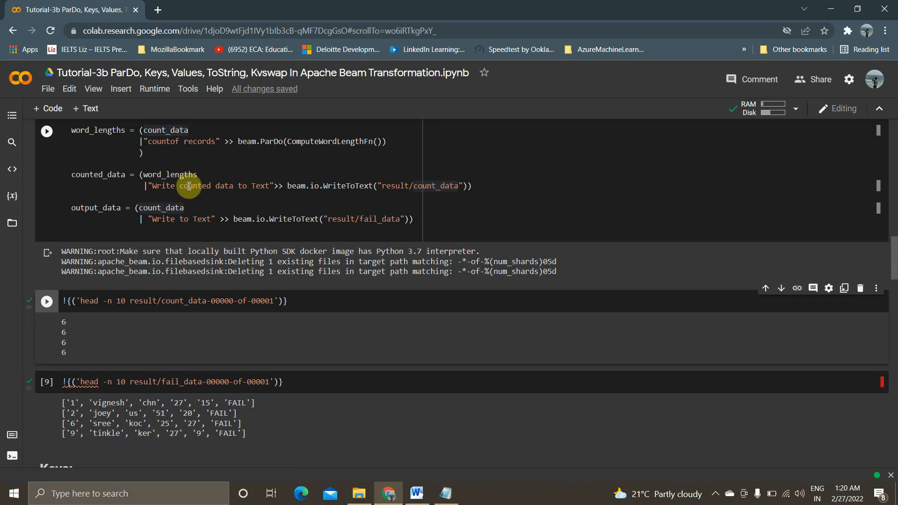
mouse_move(222, 216)
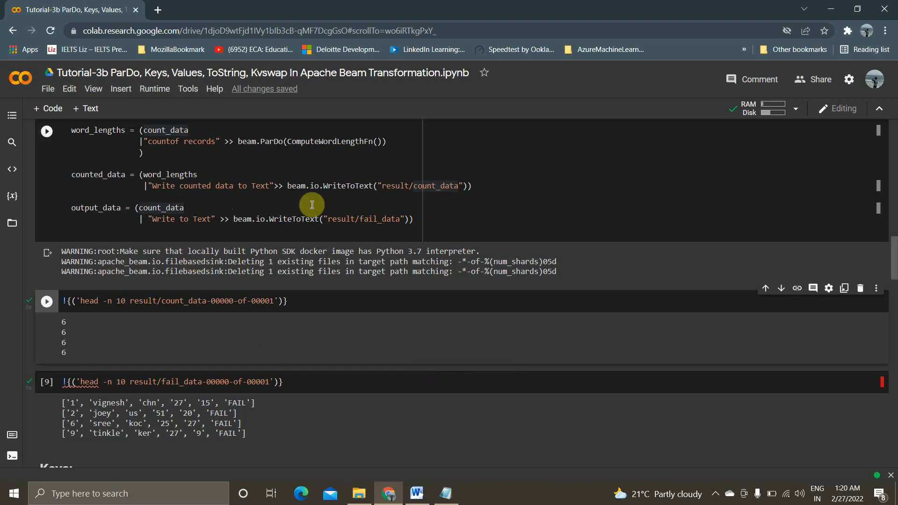
double_click(387, 218)
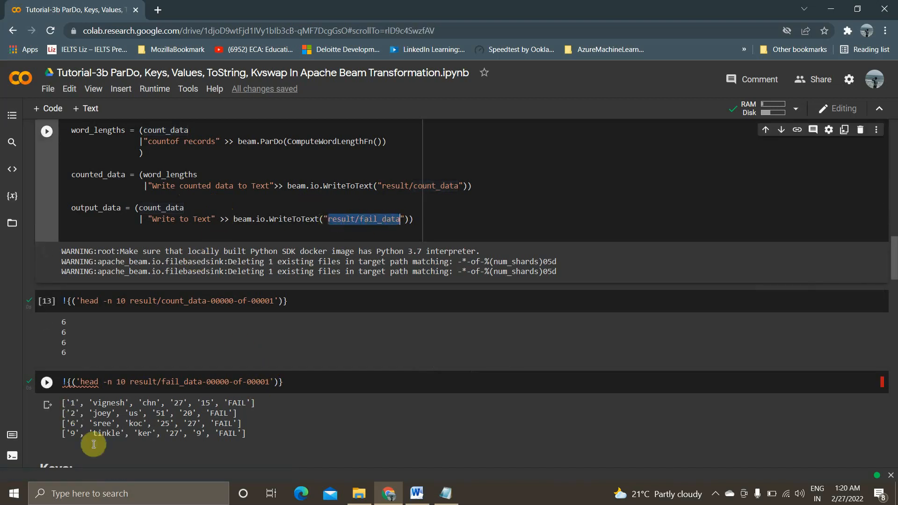
scroll("down", 3)
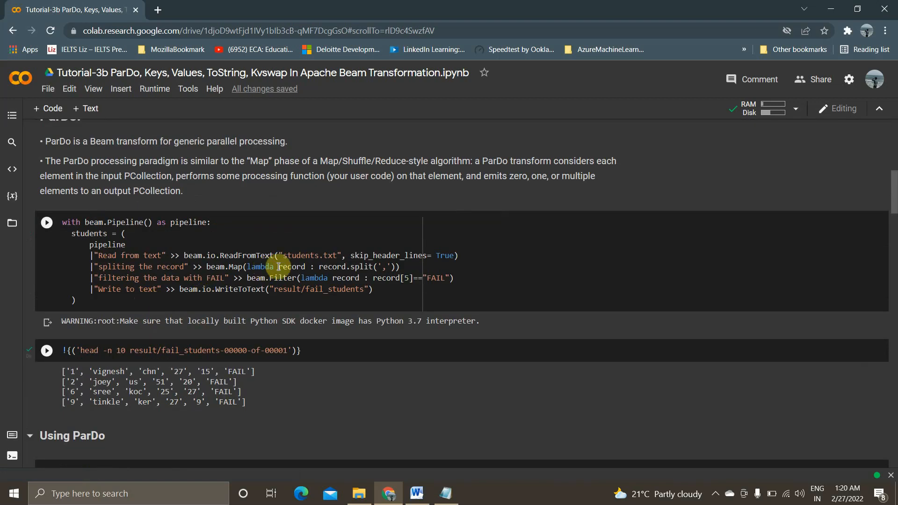
mouse_move(234, 308)
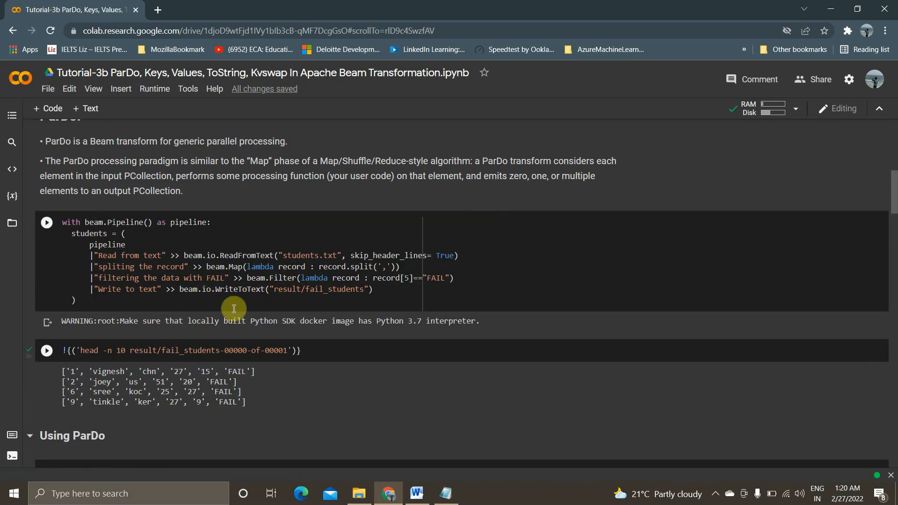
Scroll past the fail_students output to the Using ParDo cell and place the cursor in it
scroll("down", 3)
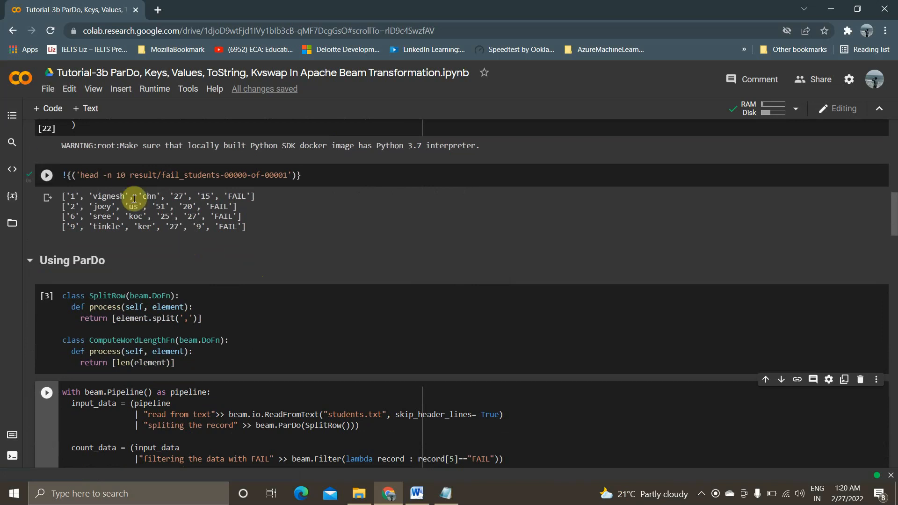
left_click(47, 174)
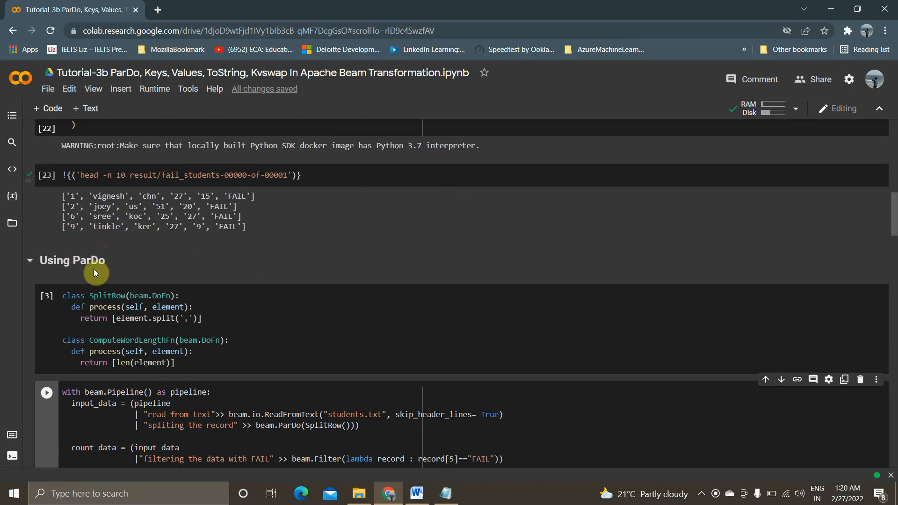
mouse_move(96, 275)
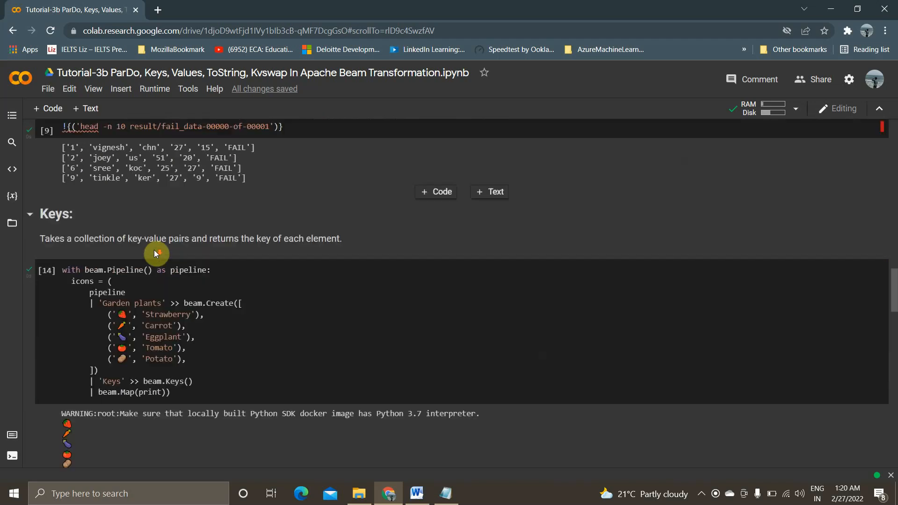
scroll("down", 3)
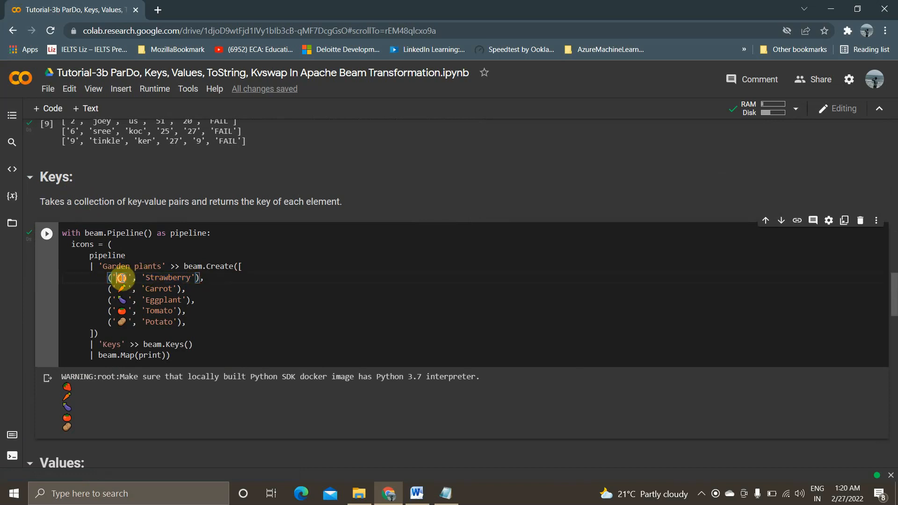
mouse_move(121, 312)
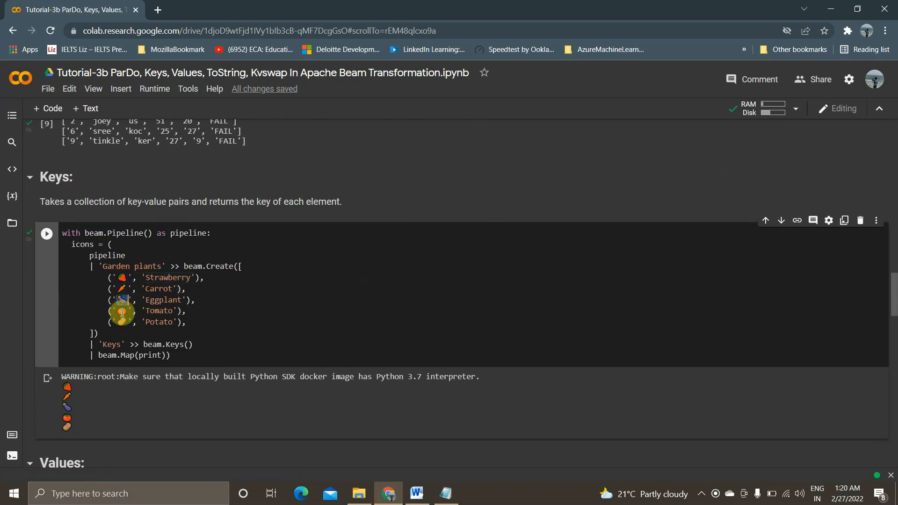
scroll("down", 3)
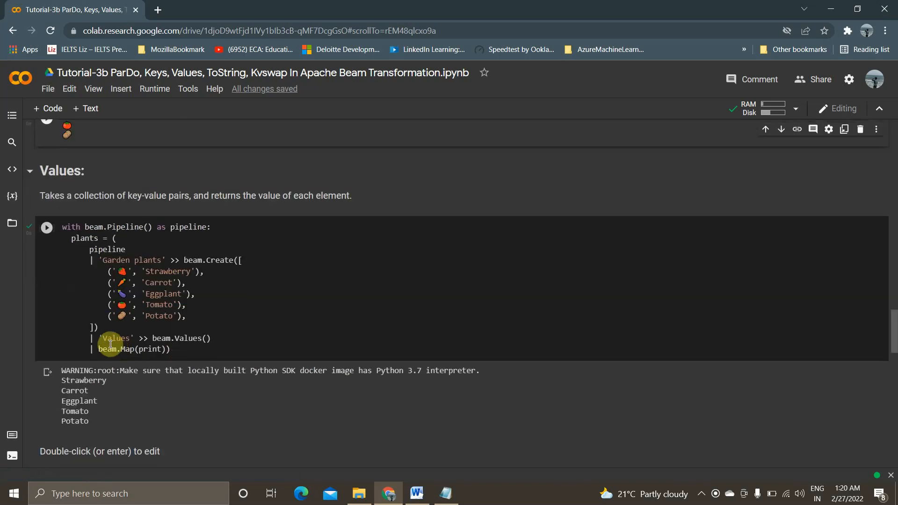
mouse_move(163, 282)
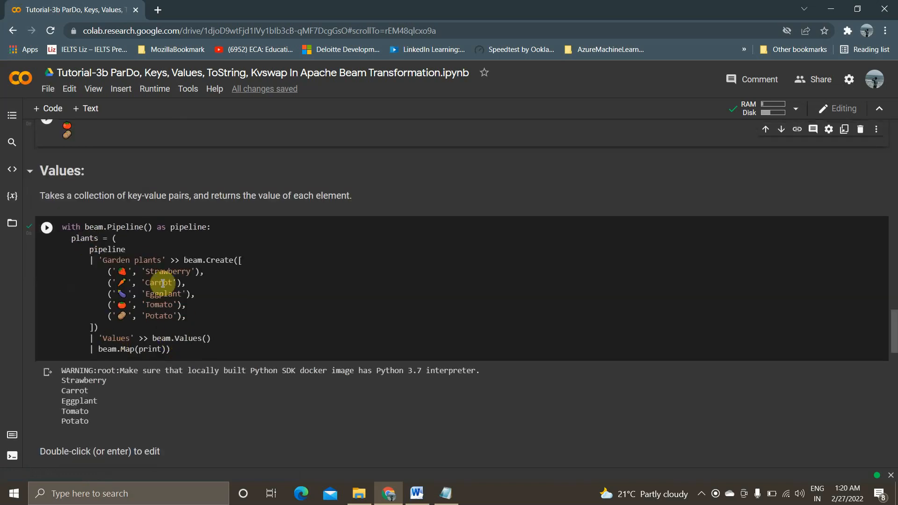
double_click(161, 282)
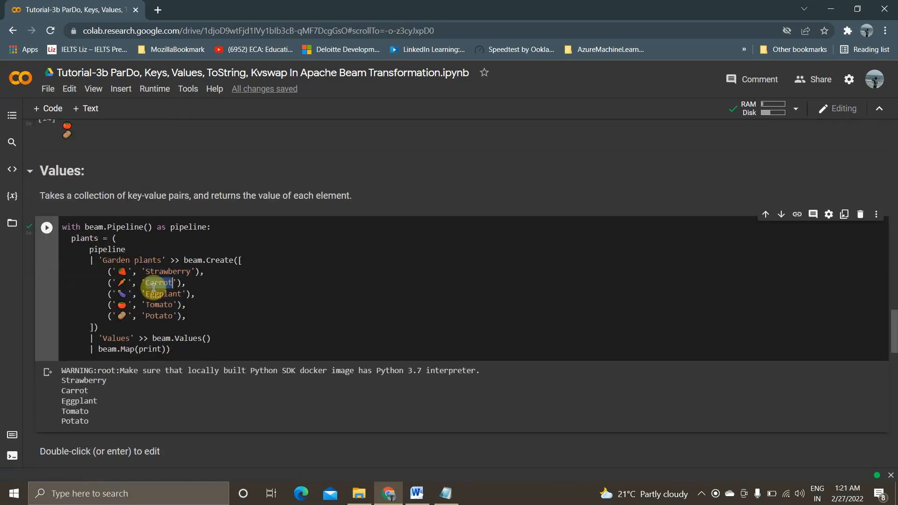
double_click(159, 282)
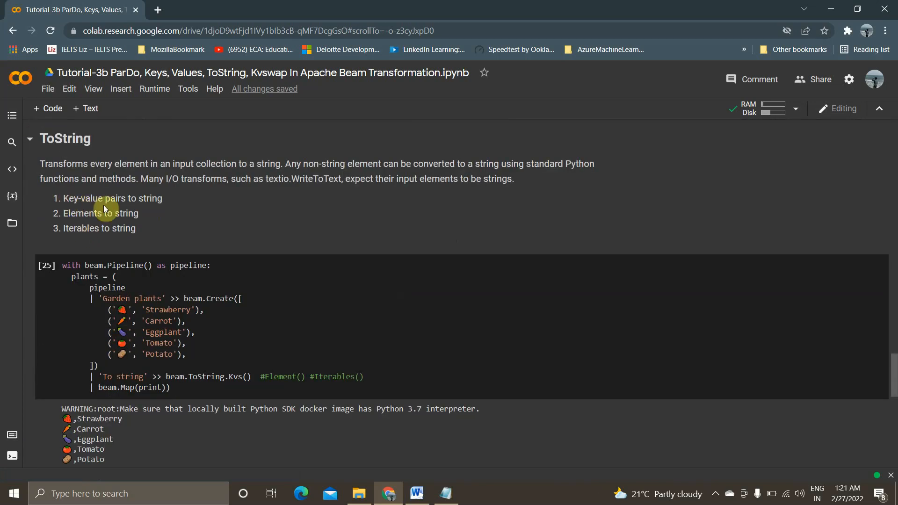
mouse_move(86, 238)
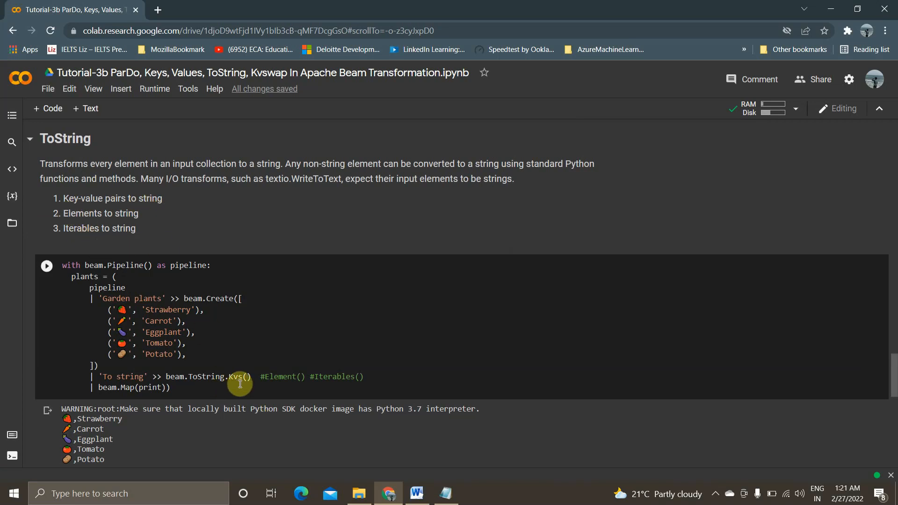
mouse_move(133, 322)
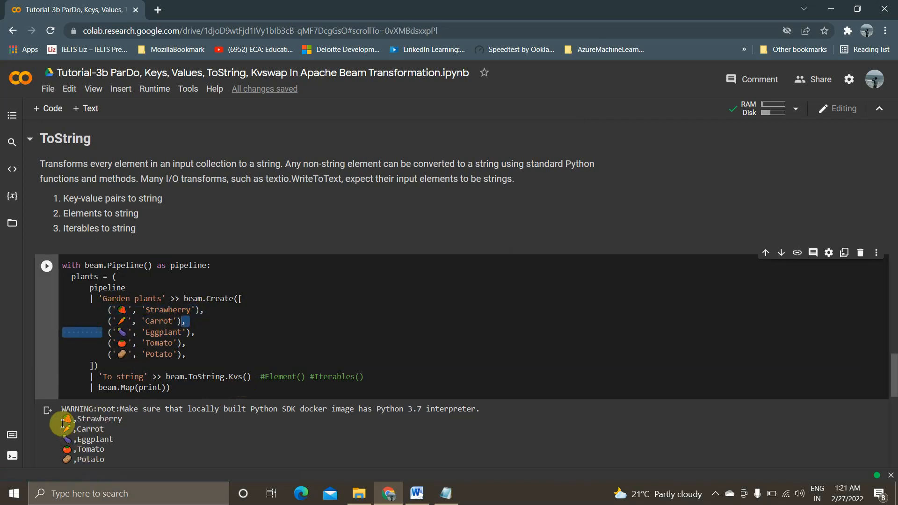
Swap ToString.Kvs() for ToString.Element(), run to print whole tuples, then restore Kvs()
double_click(100, 418)
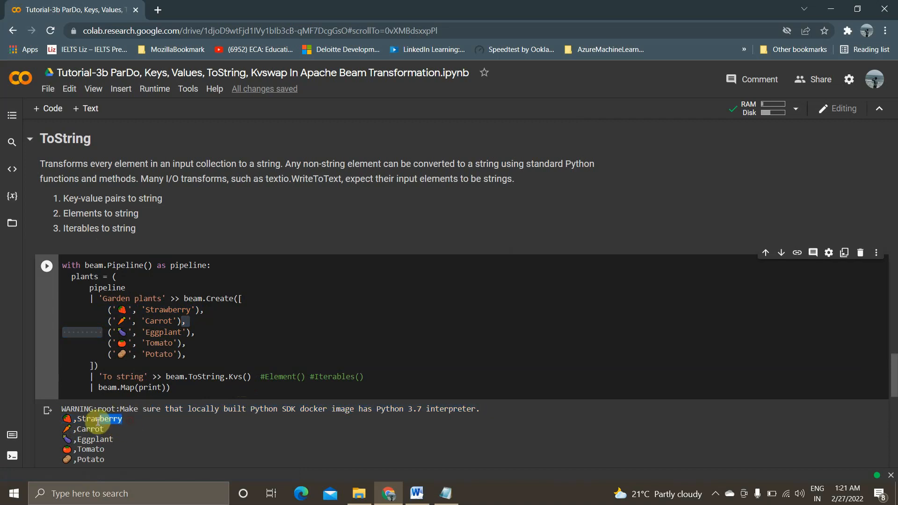
double_click(89, 428)
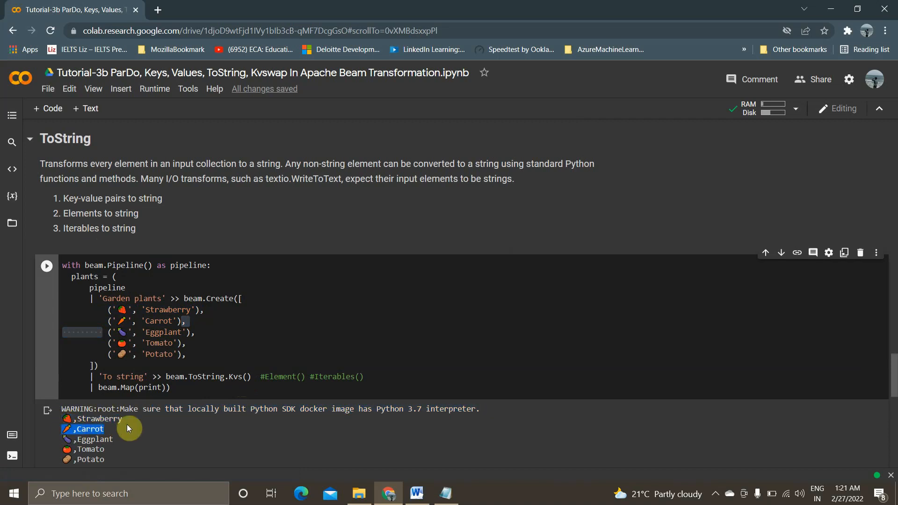
double_click(236, 376)
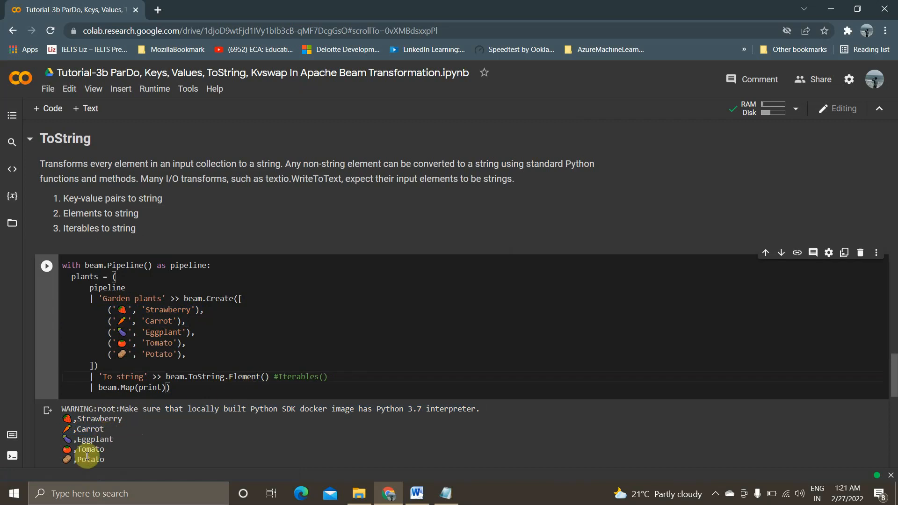
left_click(47, 266)
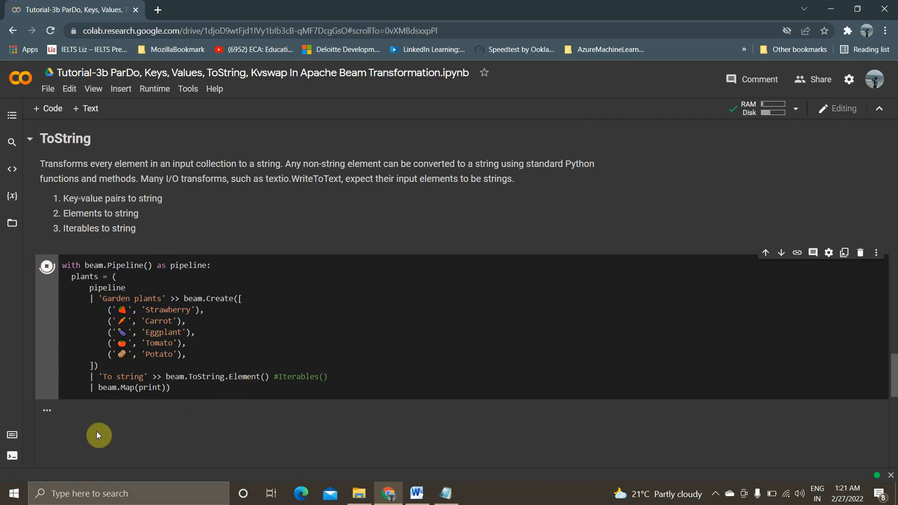
left_click(47, 266)
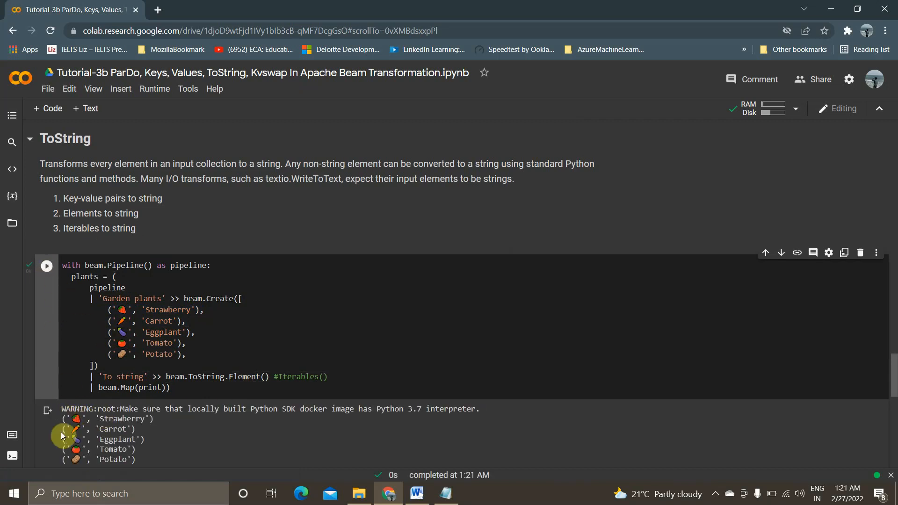
left_click(230, 382)
type("Kvs()  #")
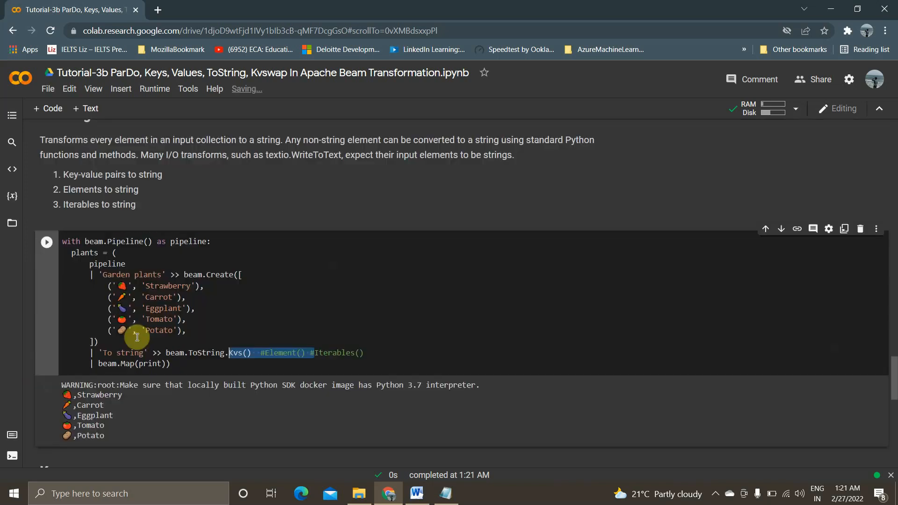
scroll("down", 3)
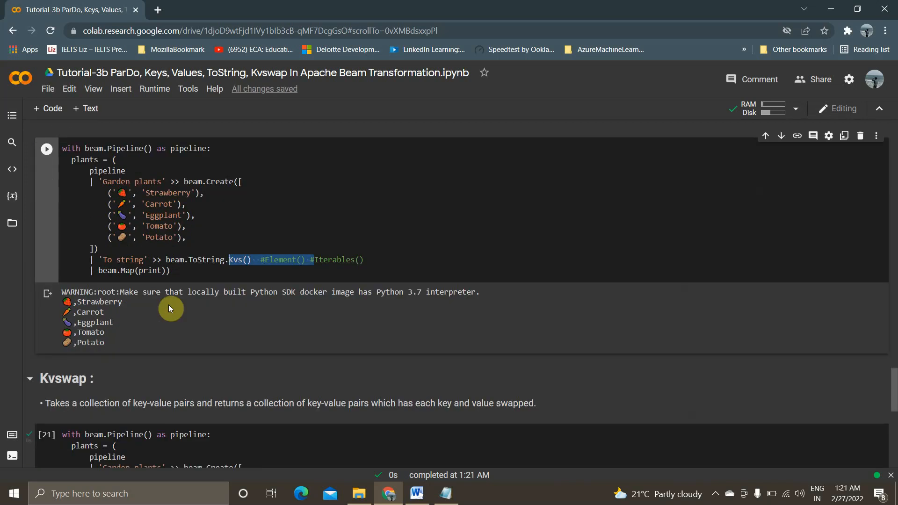
Review the Kvswap pipeline and its plant-before-emoji output, then return to the Word notes
scroll("down", 3)
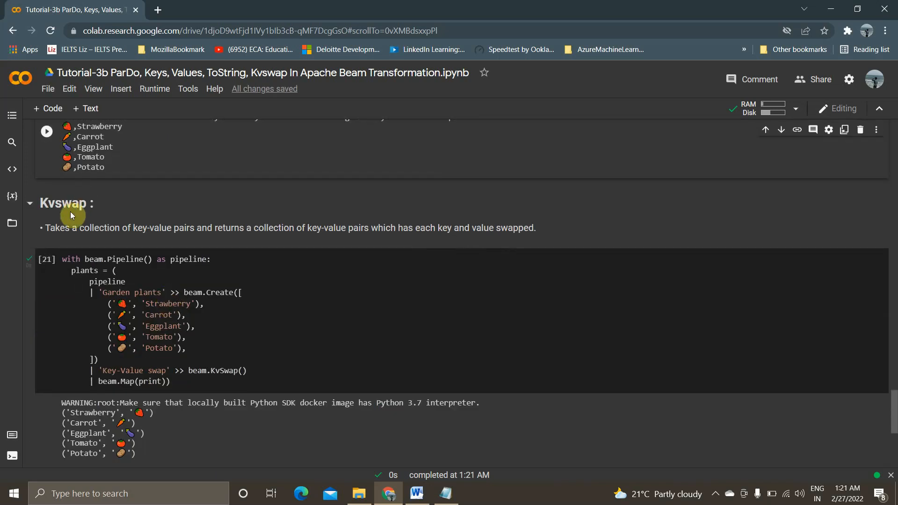
mouse_move(52, 228)
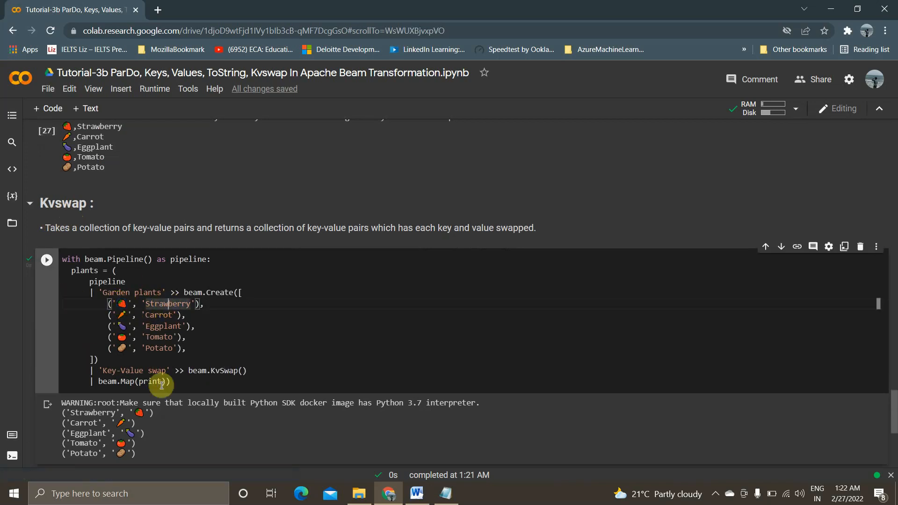
double_click(228, 370)
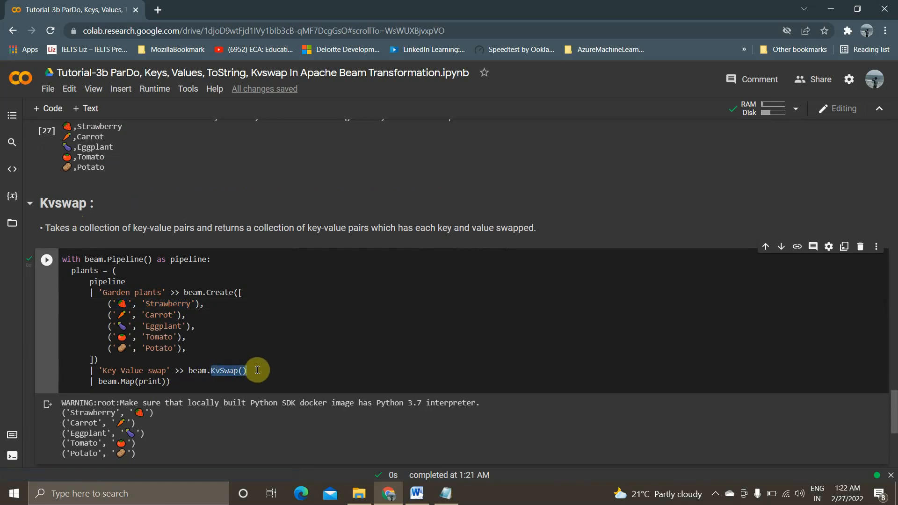
scroll("down", 3)
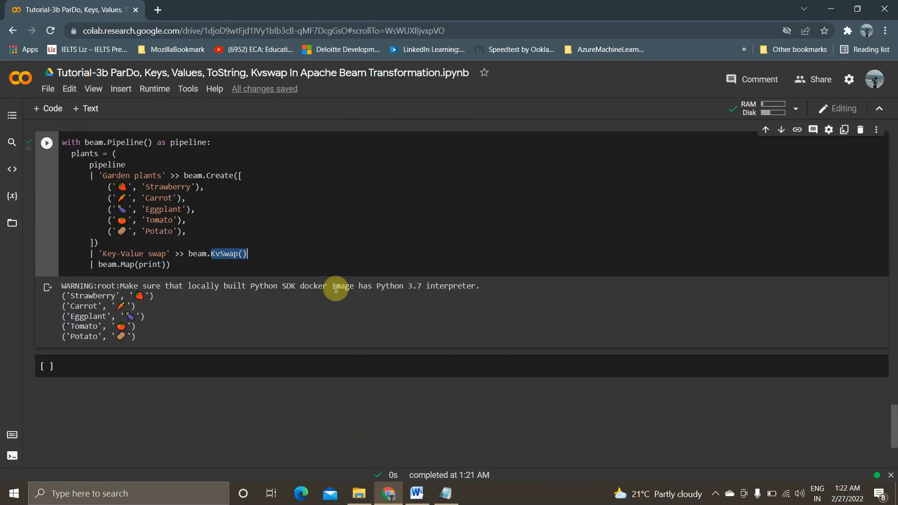
left_click(416, 494)
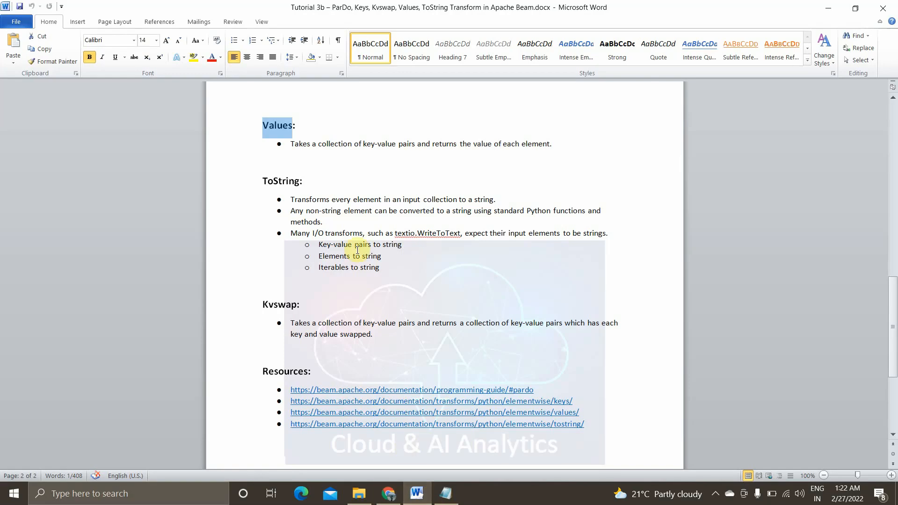
scroll("down", 3)
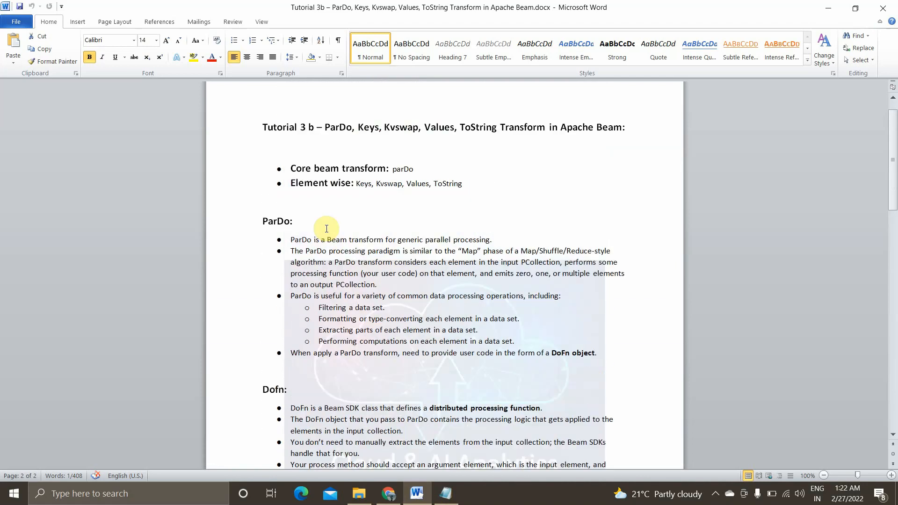
scroll("down", 3)
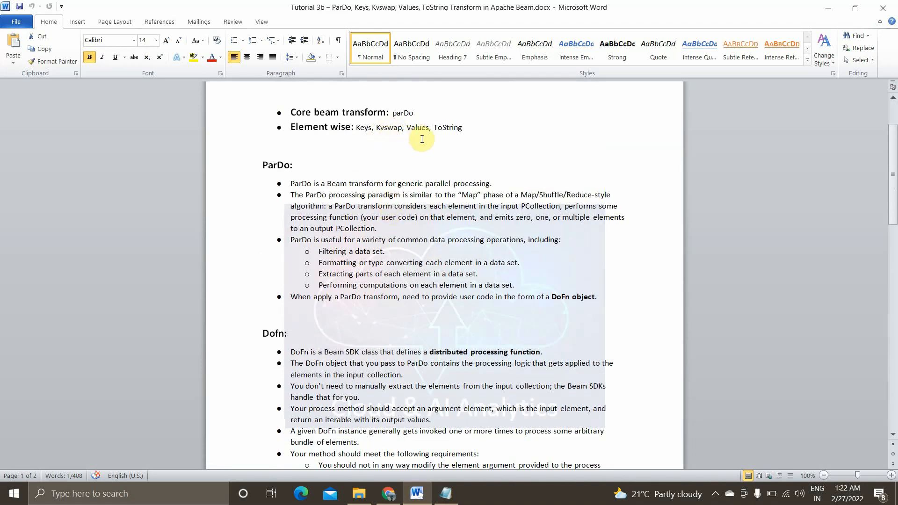
scroll("down", 3)
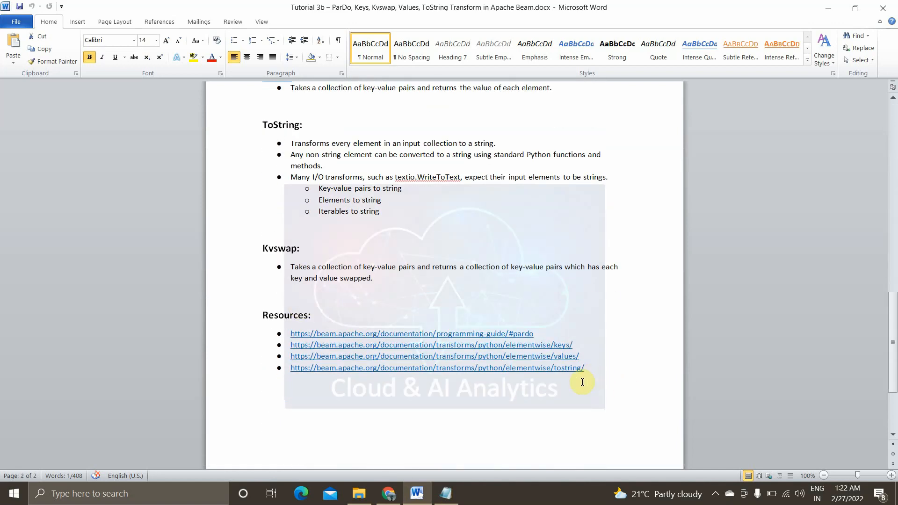
left_click_drag(290, 356, 584, 368)
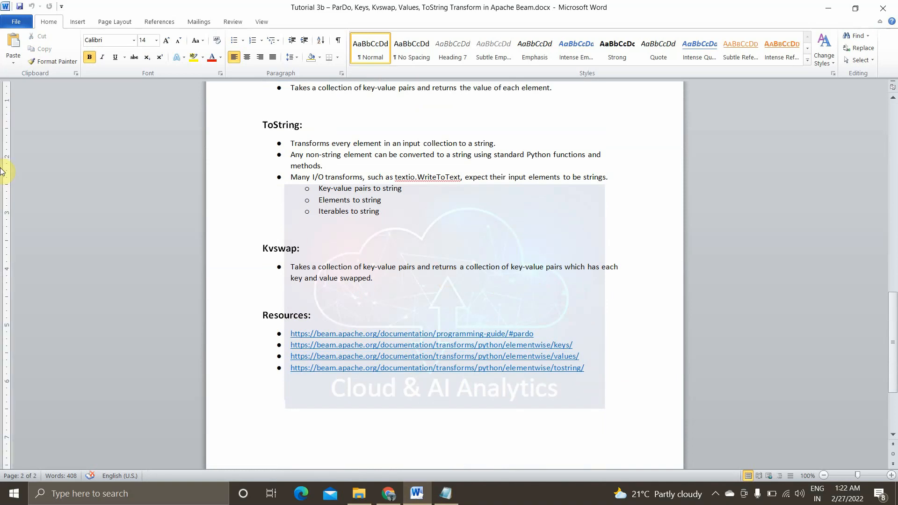
left_click(309, 315)
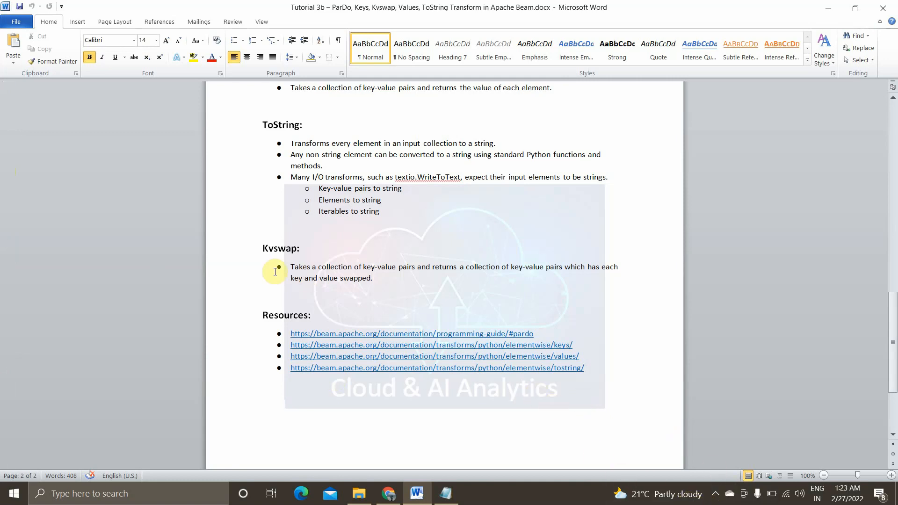
left_click(308, 316)
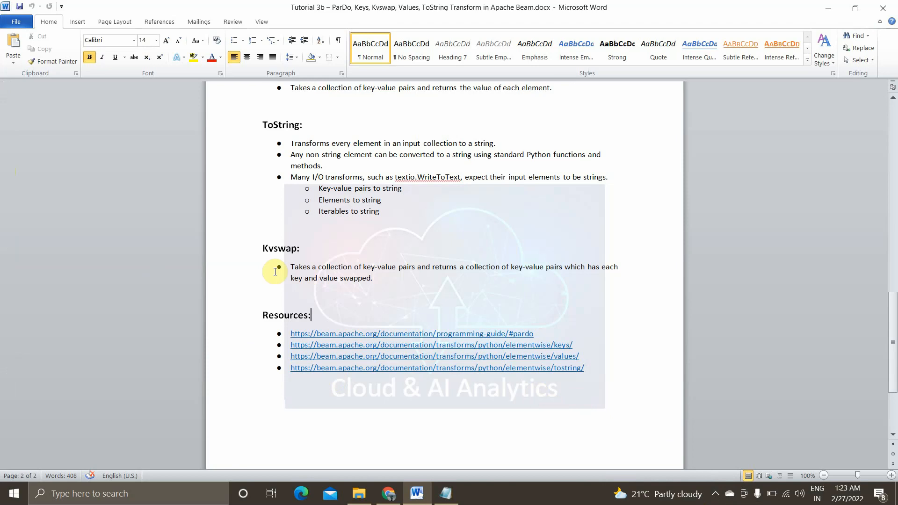
mouse_move(279, 223)
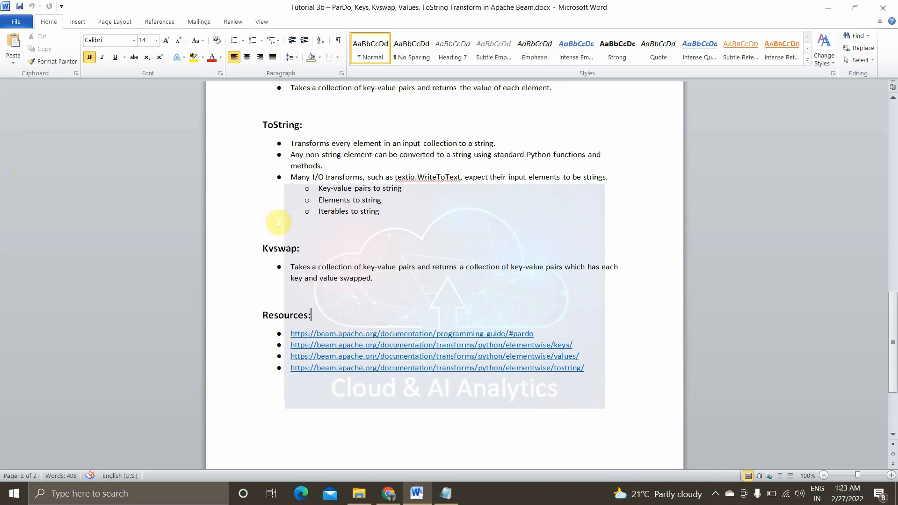
mouse_move(685, 493)
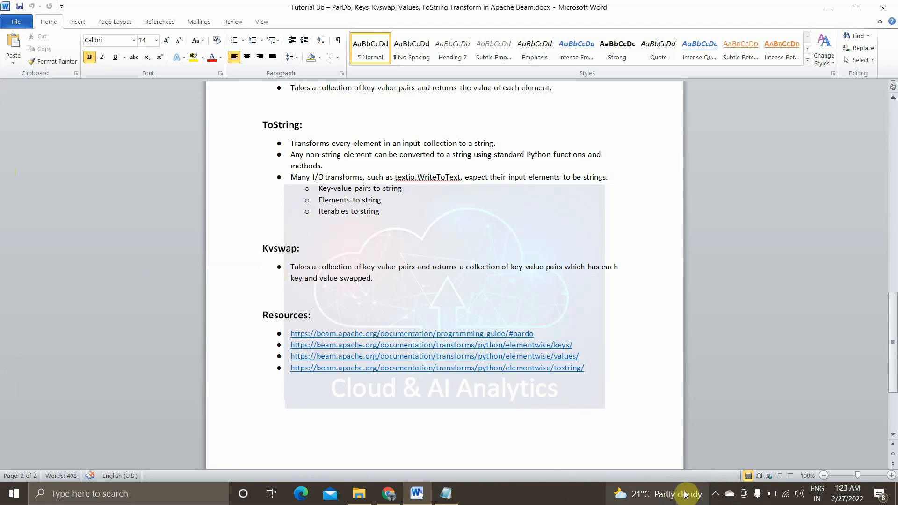